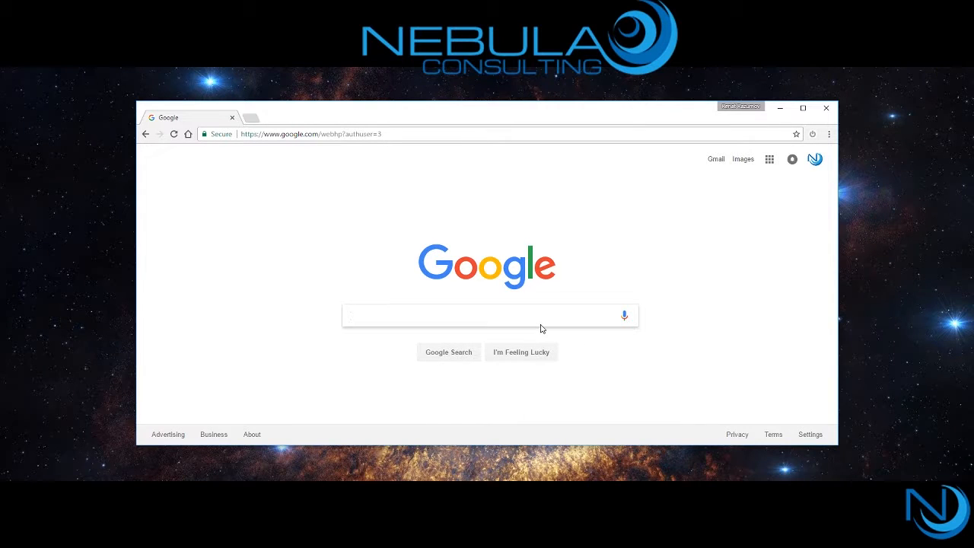
- Search Google for 'ccleaner' and download the free edition from Piriform's download page
type("ccleaner")
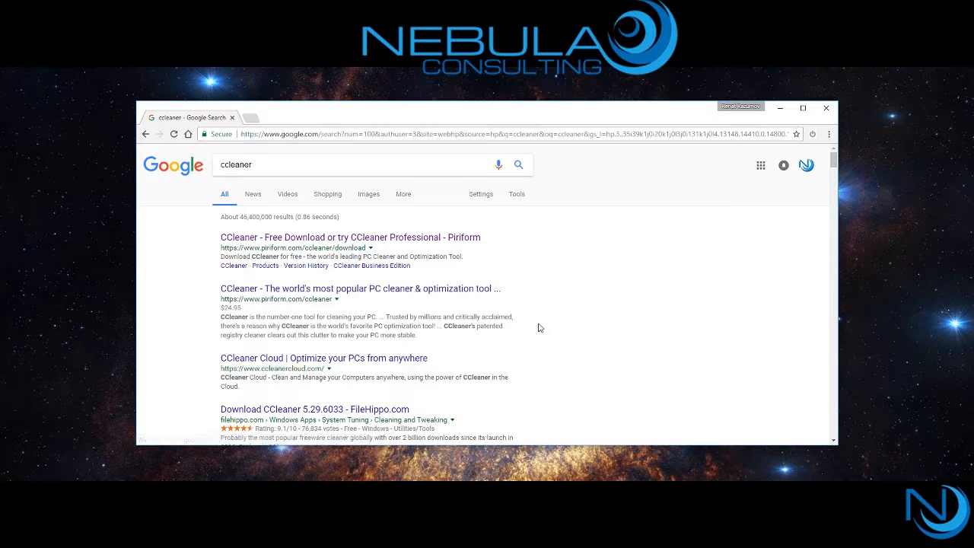
left_click(349, 237)
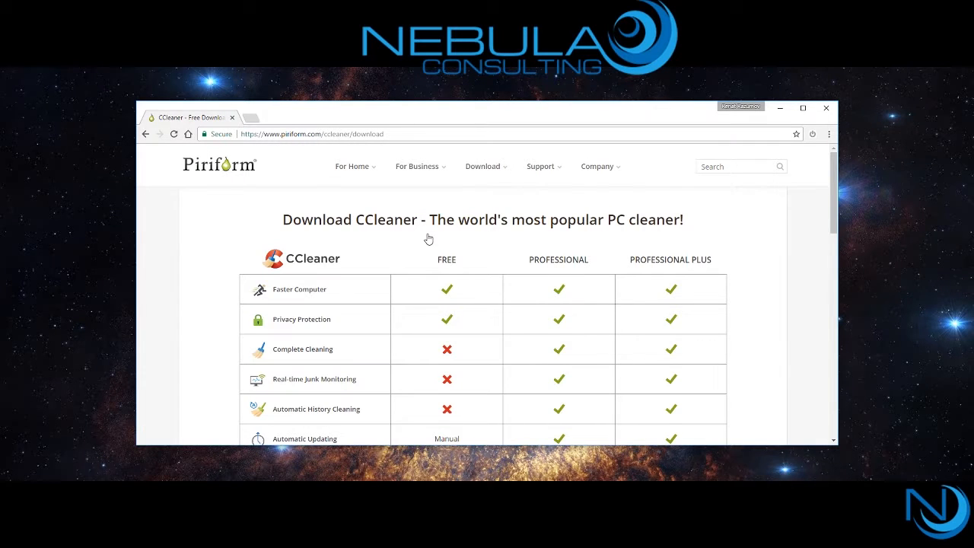
scroll("down", 3)
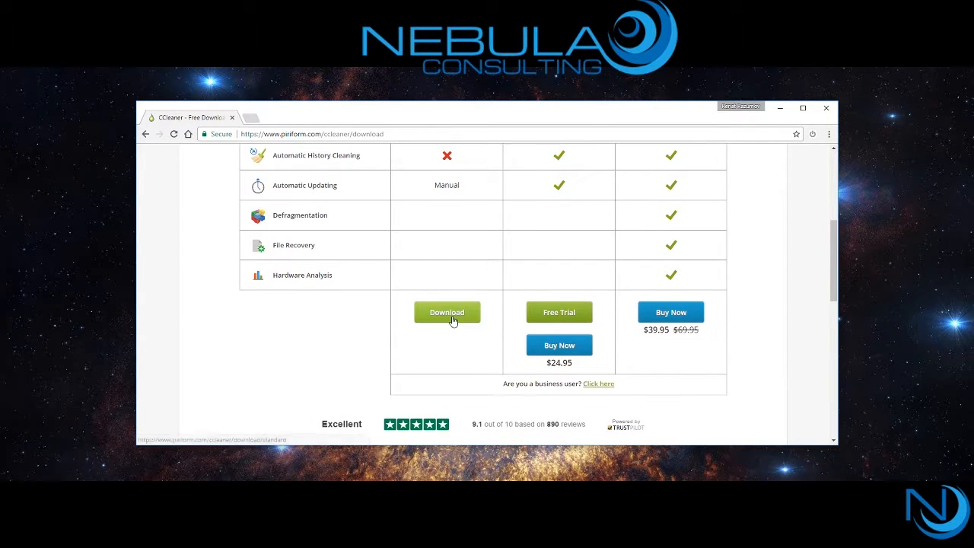
left_click(447, 312)
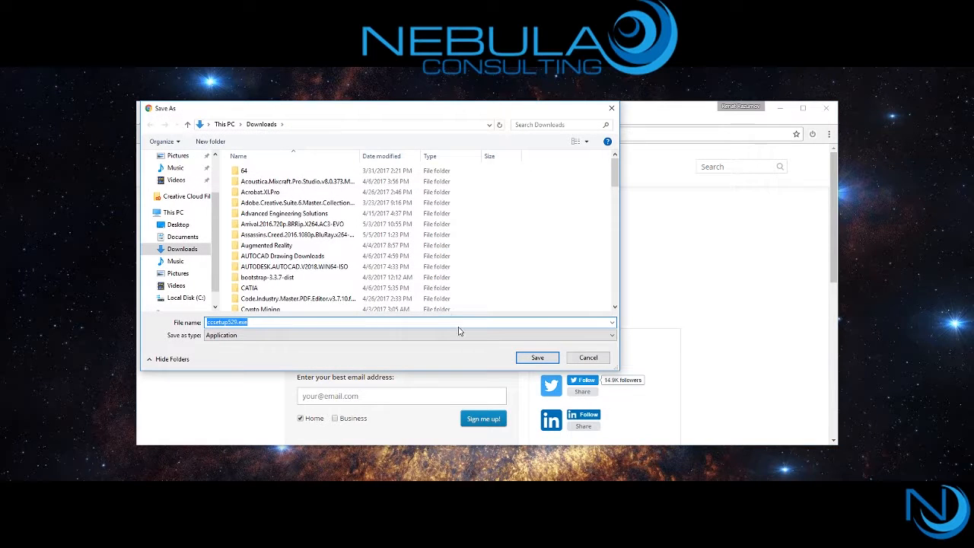
- Save ccsetup529.exe to Downloads and install CCleaner v5.29
left_click(538, 358)
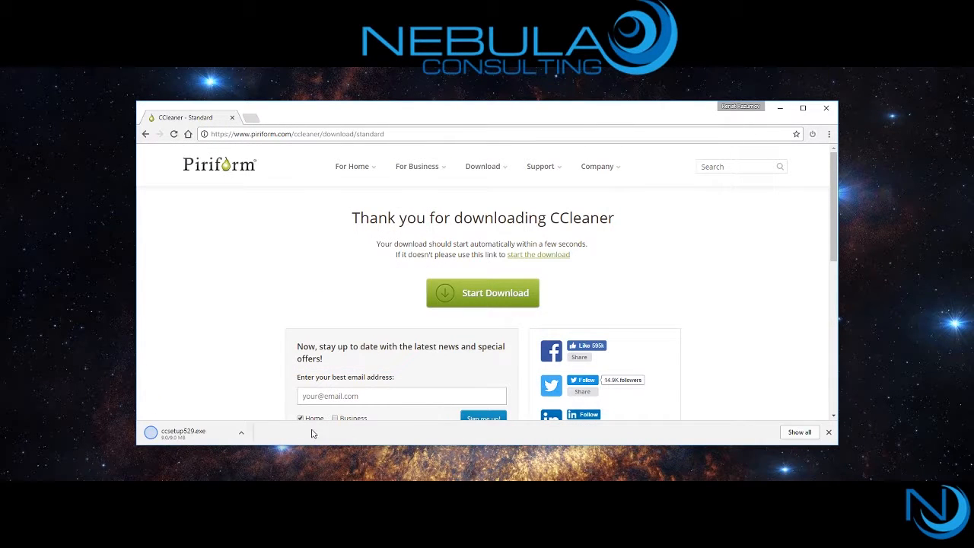
mouse_move(215, 435)
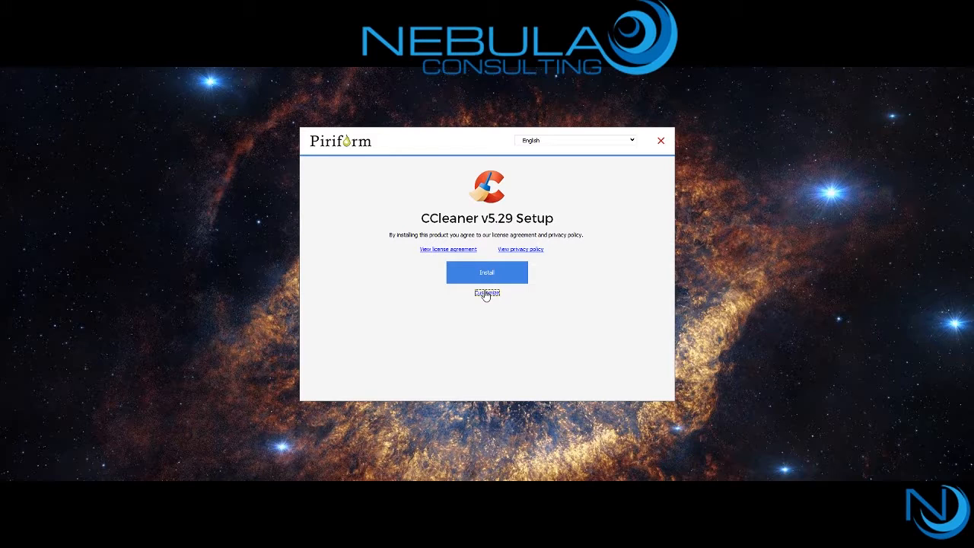
left_click(486, 273)
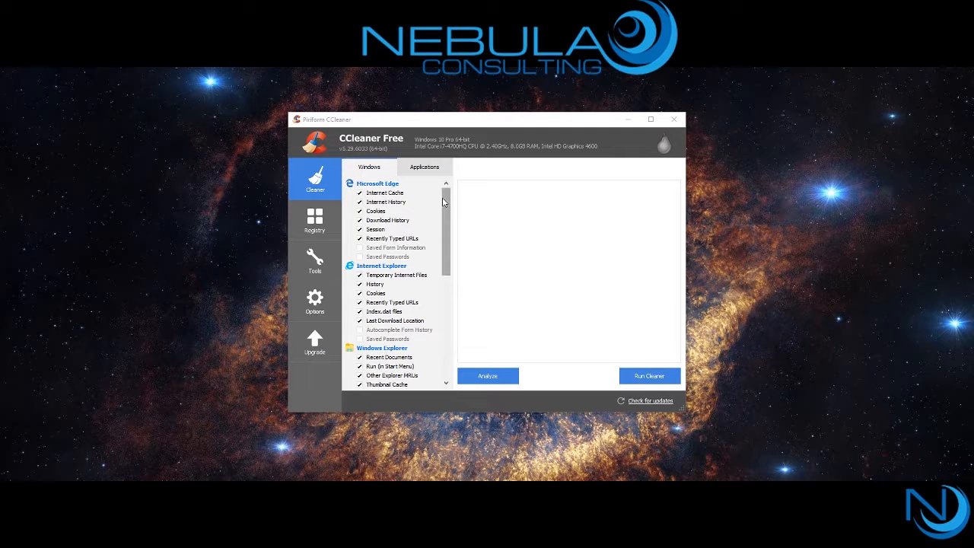
- Tick Windows Error Reporting in the Cleaner's Windows items list
scroll("down", 3)
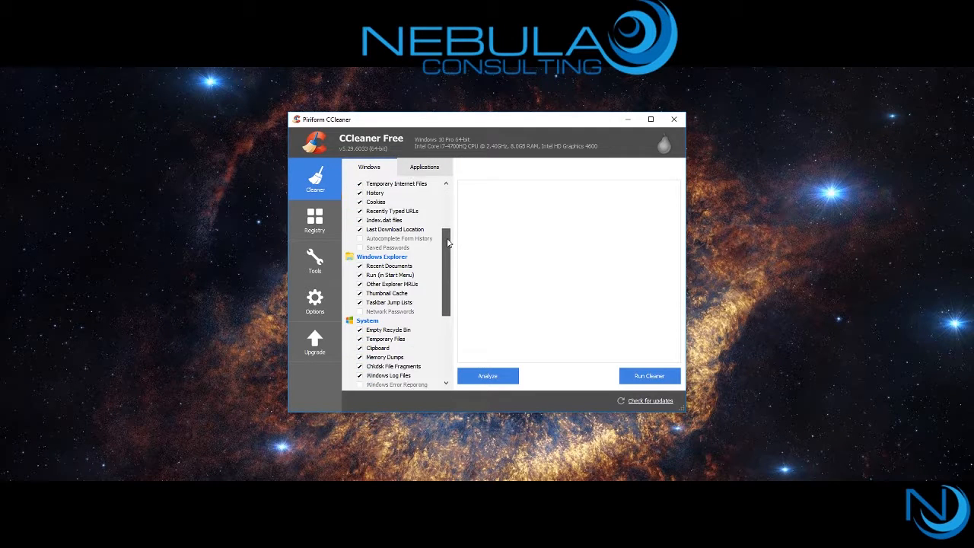
scroll("down", 3)
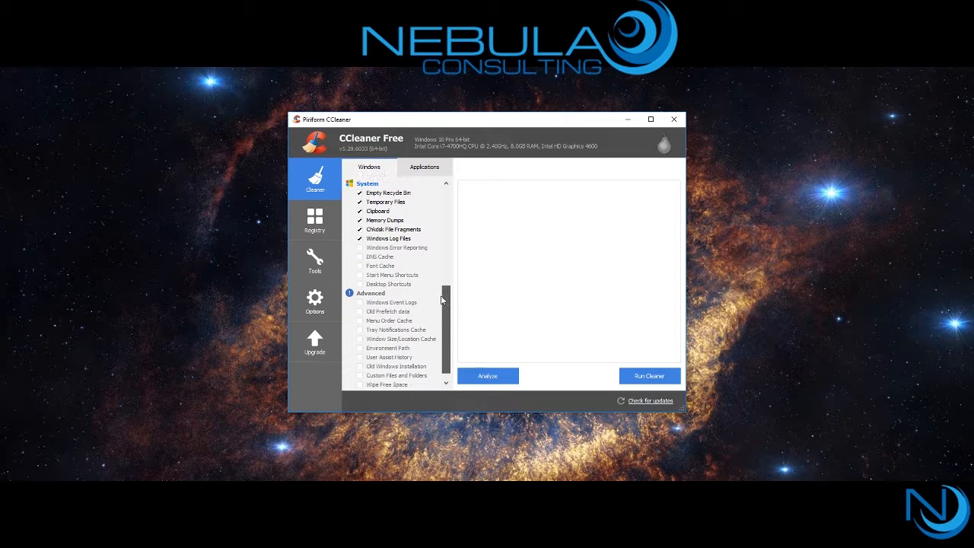
scroll("up", 3)
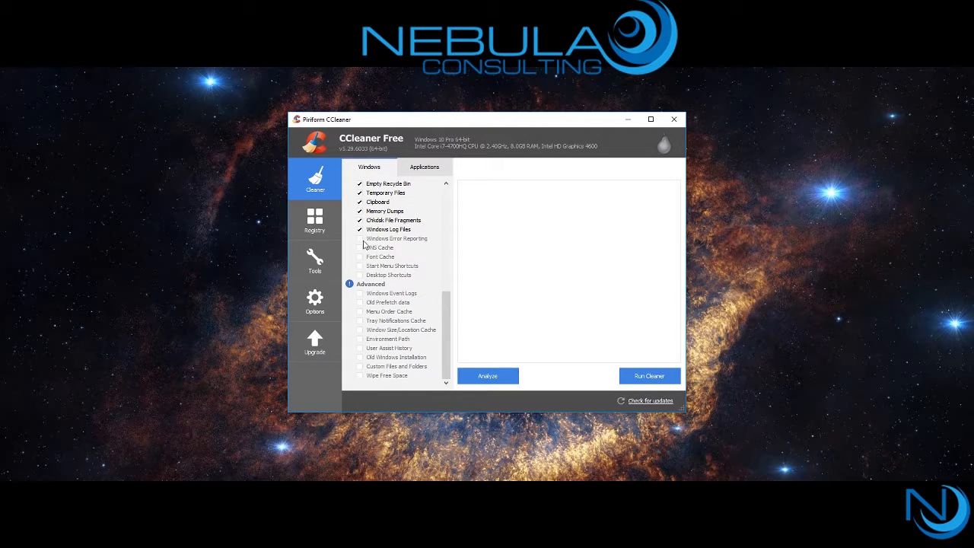
left_click(397, 238)
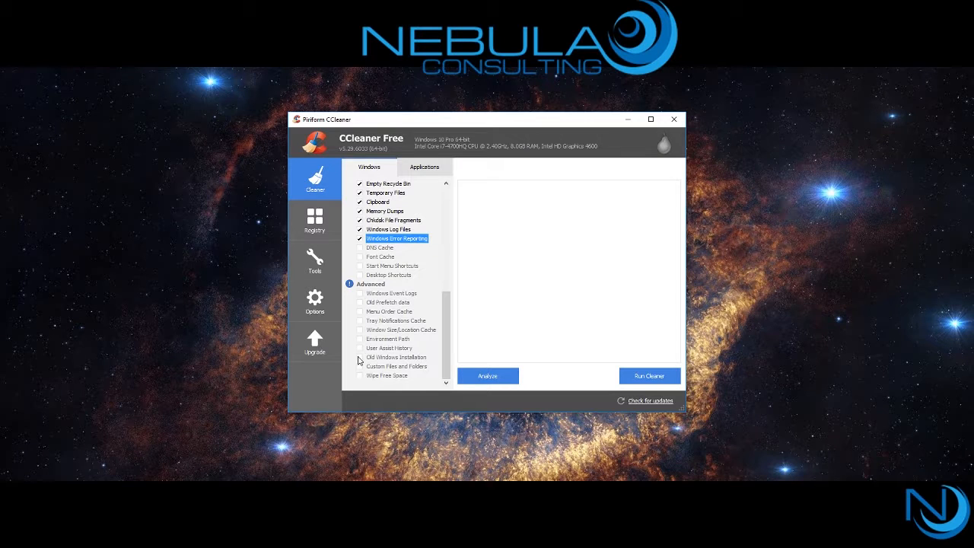
- Tick Old Windows Installation, acknowledge its warning, then untick it again
left_click(360, 358)
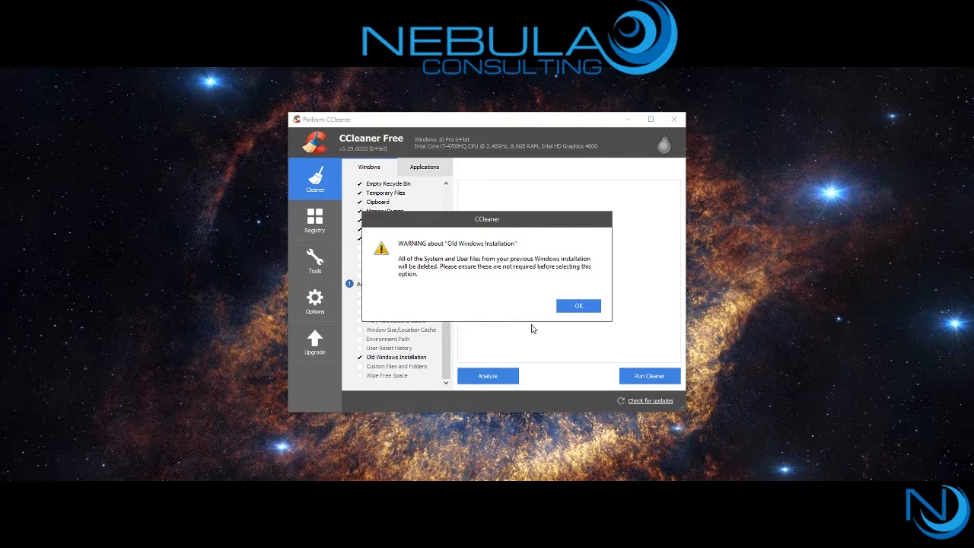
left_click(578, 306)
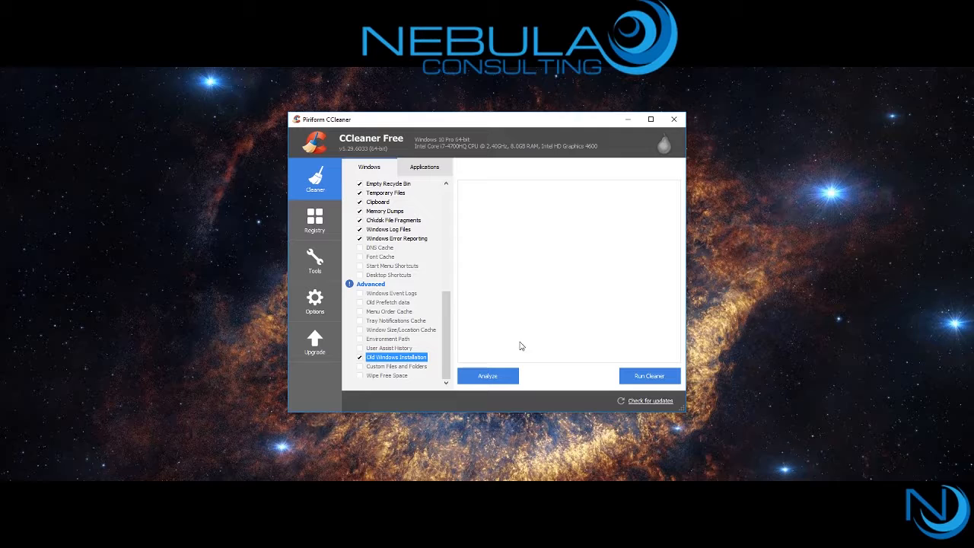
left_click(361, 357)
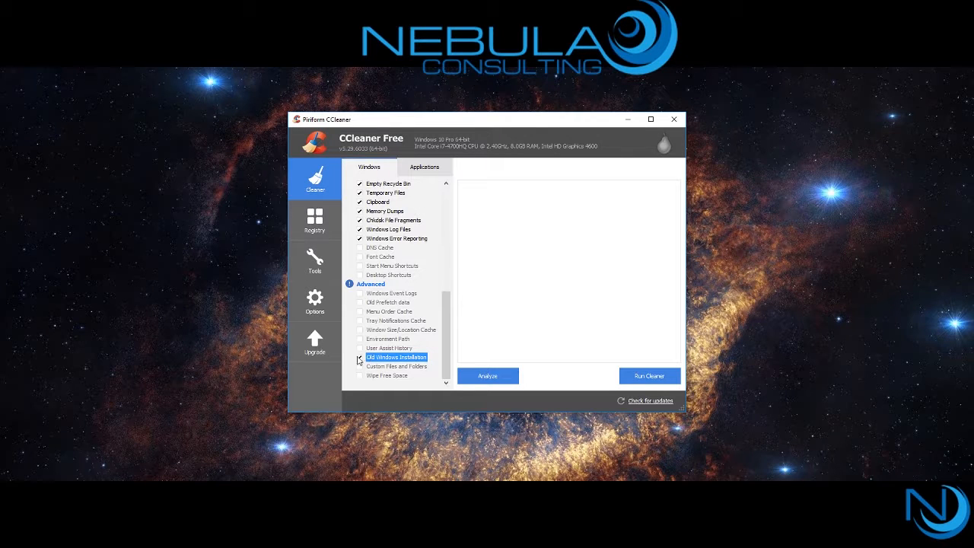
scroll("up", 3)
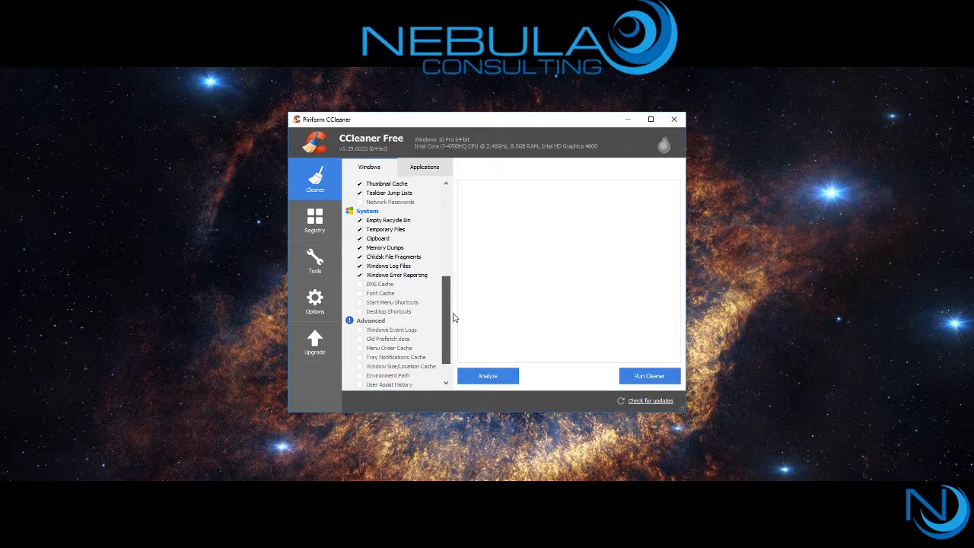
scroll("up", 3)
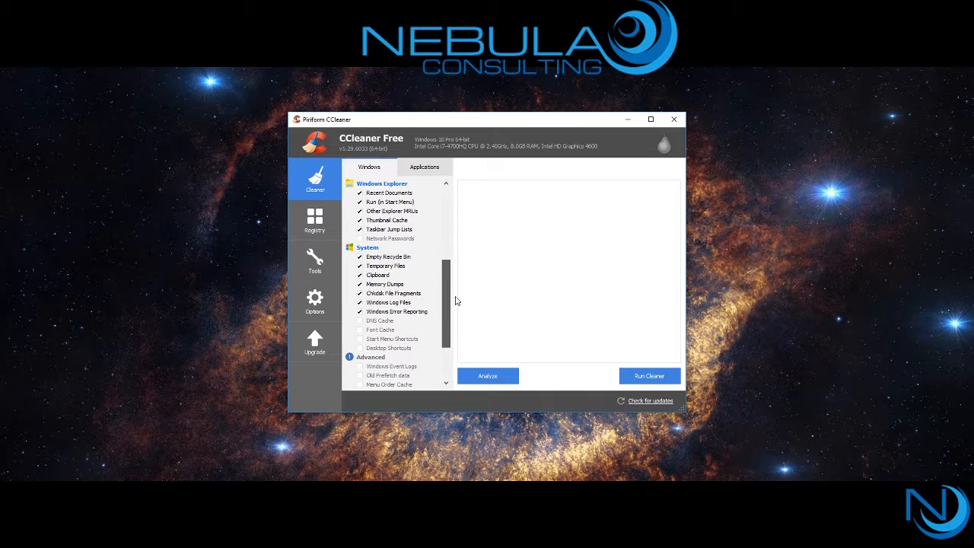
scroll("up", 3)
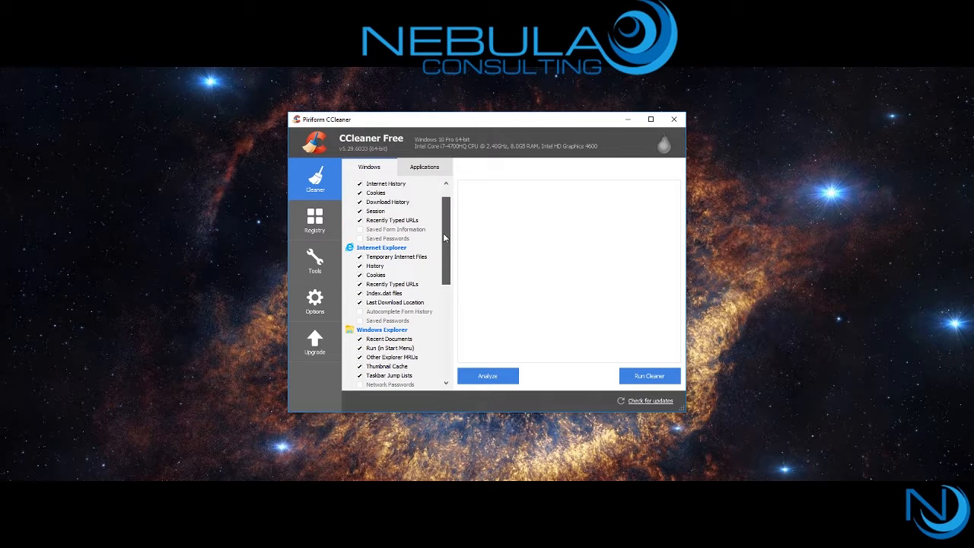
scroll("up", 3)
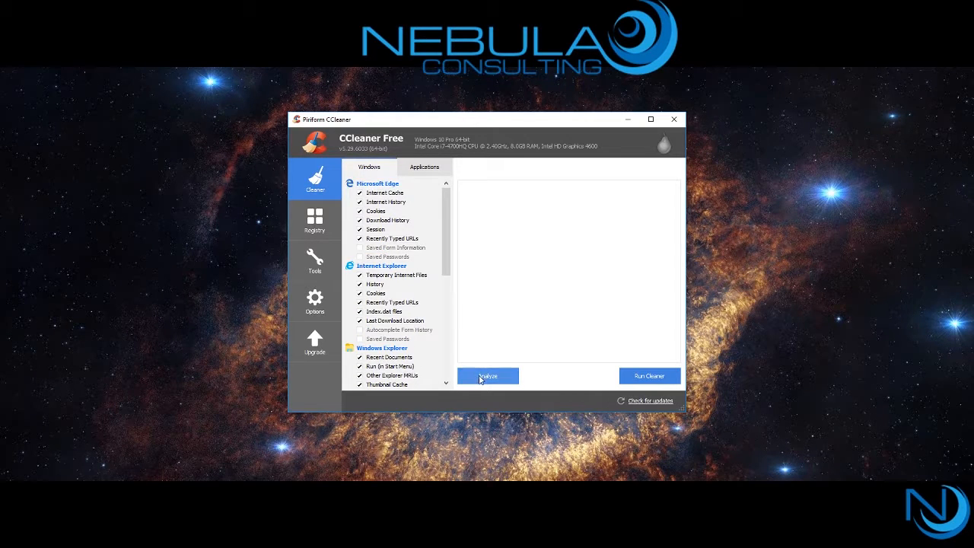
- Analyze and run the cleaner, confirming permanent deletion of about 47.4 MB of files
left_click(487, 375)
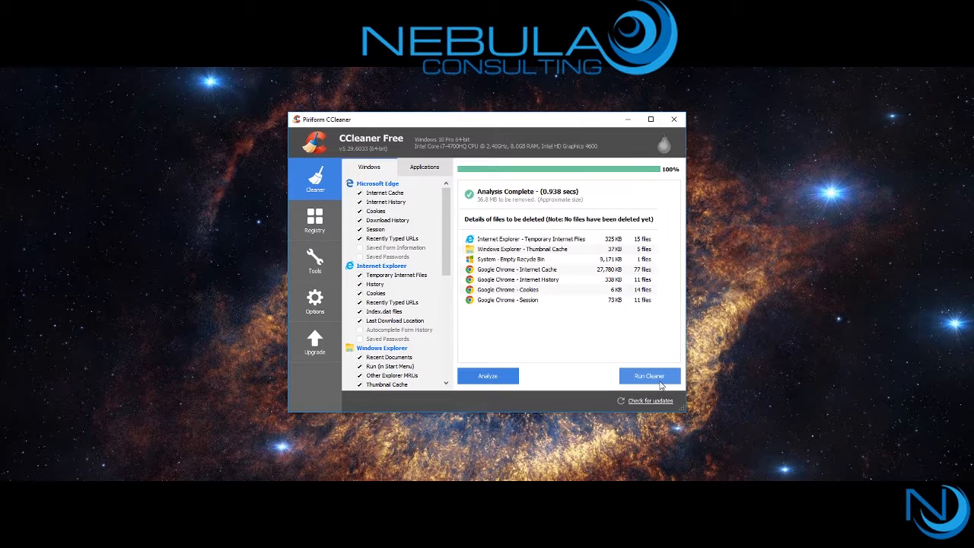
left_click(648, 375)
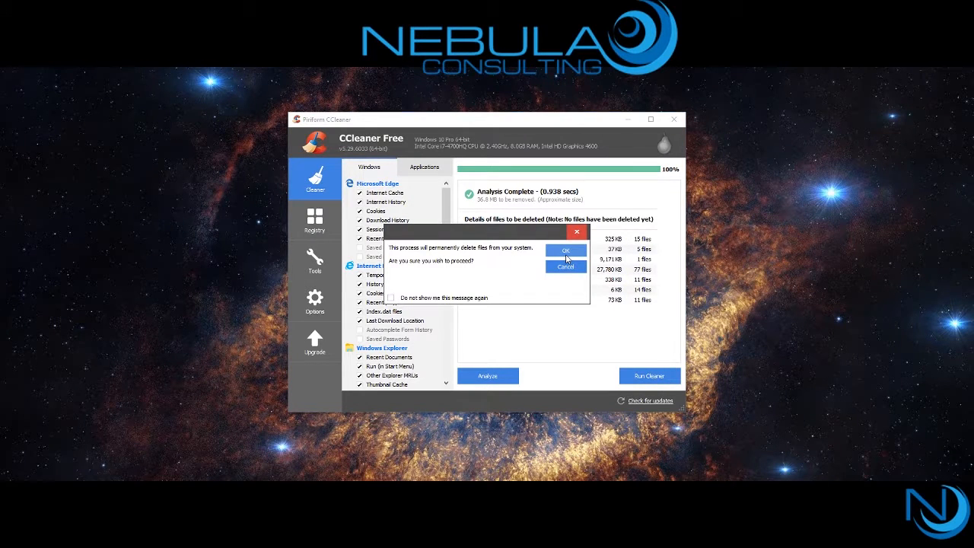
left_click(565, 251)
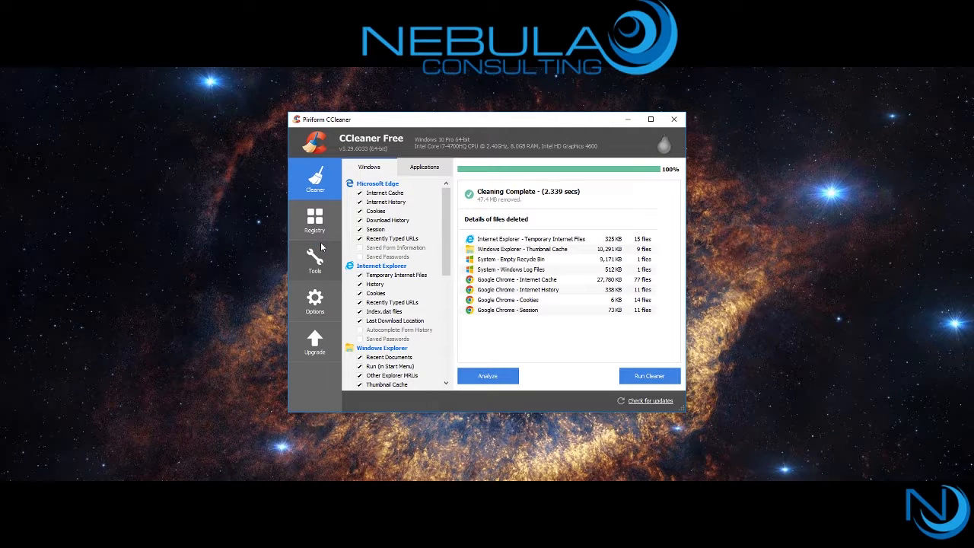
- Scan the registry, fix all 19 selected issues, and close the fix report
left_click(316, 221)
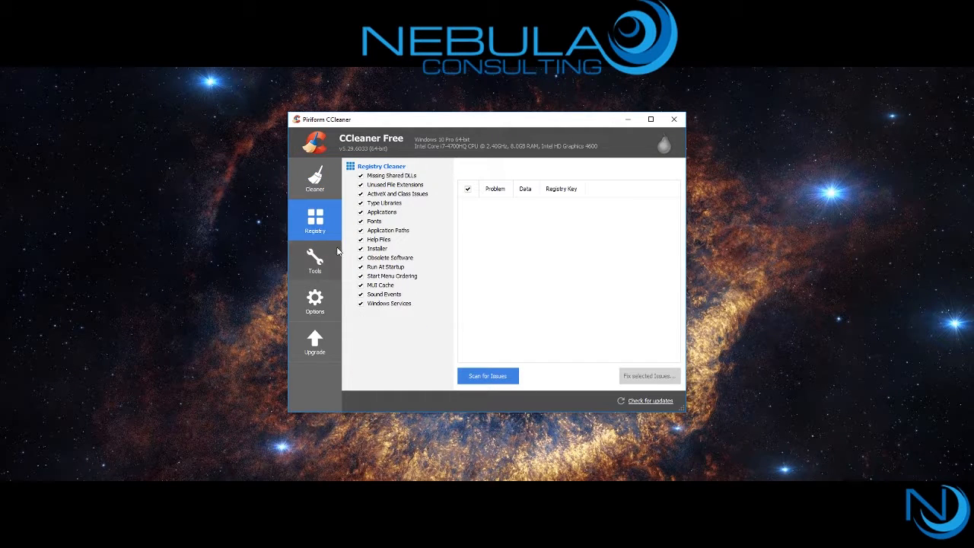
left_click(488, 375)
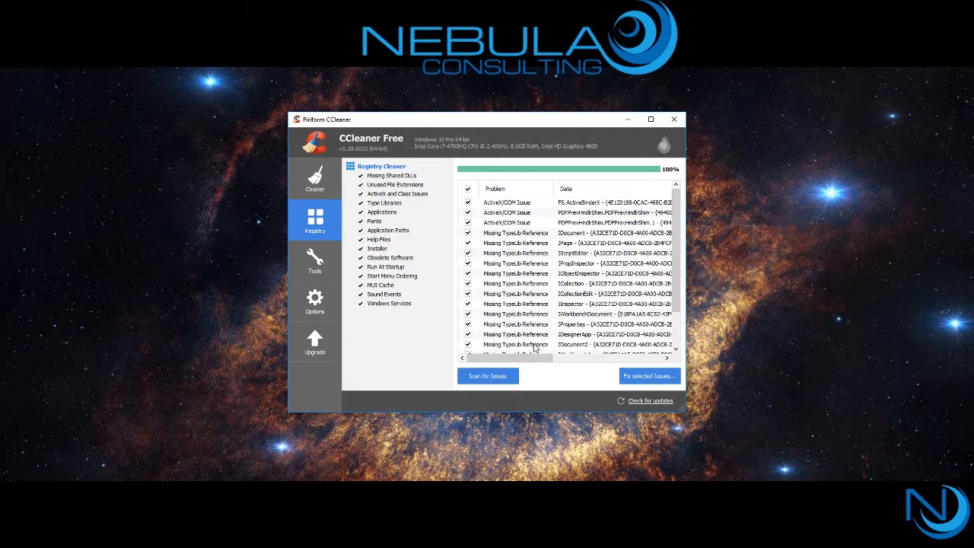
mouse_move(601, 369)
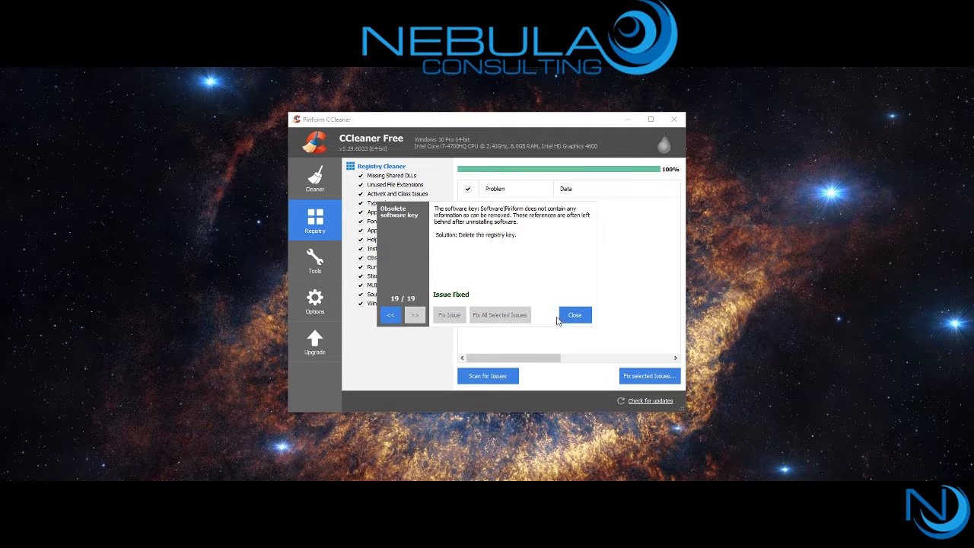
left_click(574, 315)
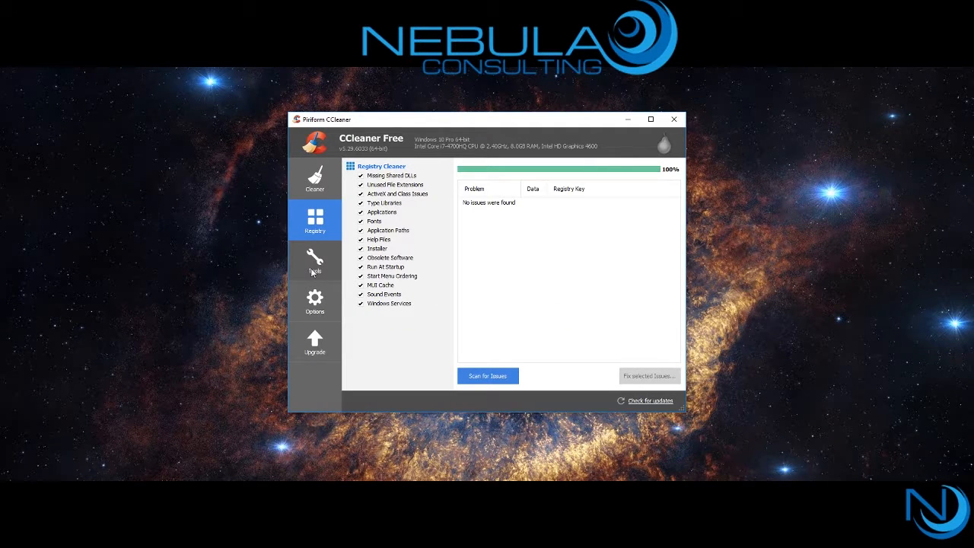
- Open Tools > Uninstall and scroll through the Programs to Remove list
left_click(315, 261)
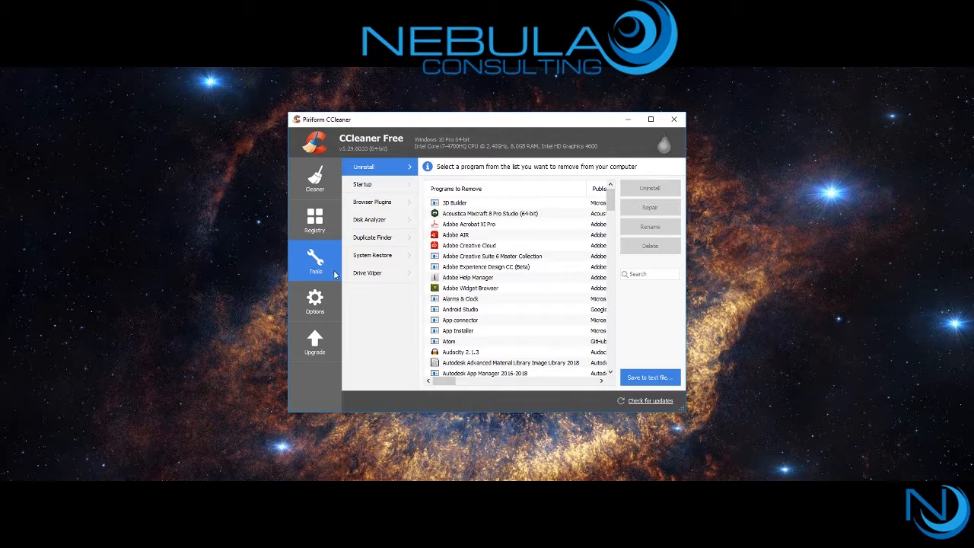
scroll("down", 3)
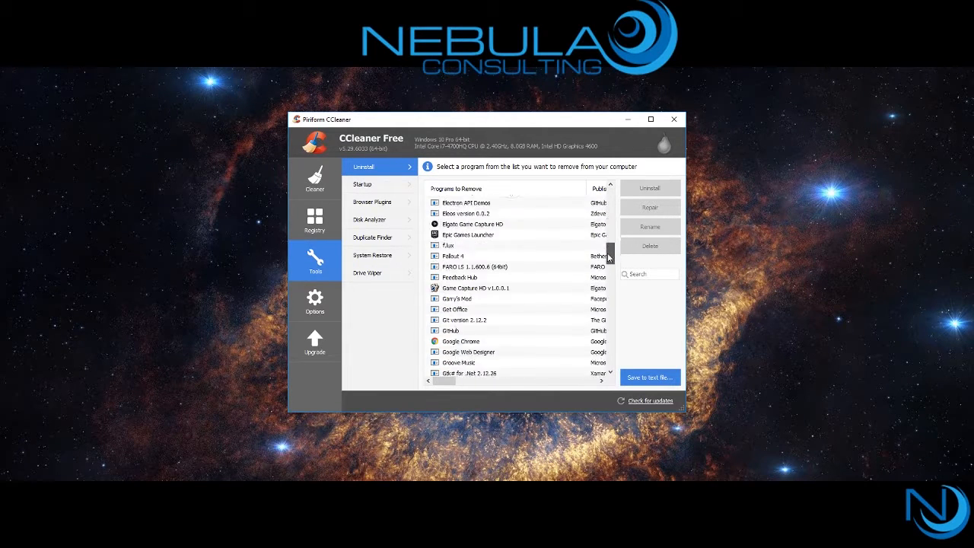
scroll("down", 3)
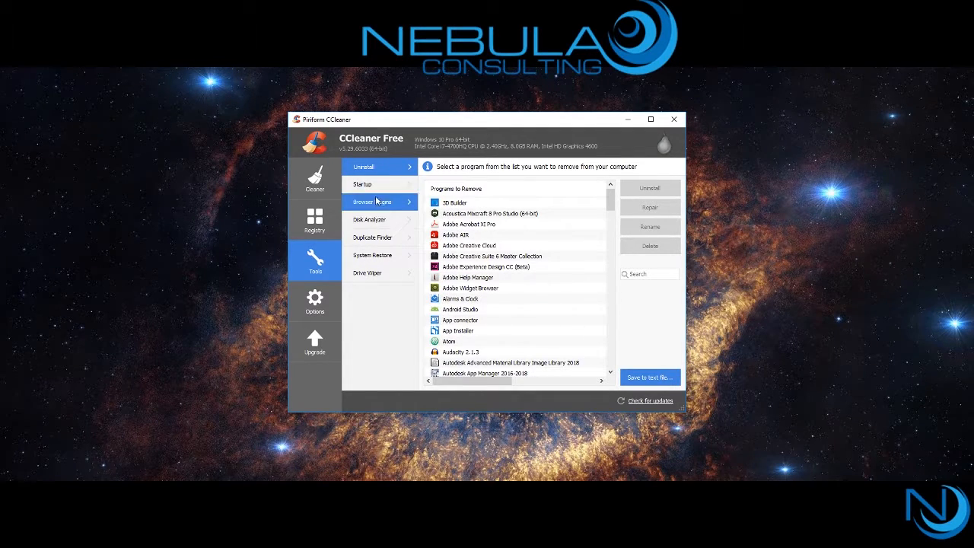
- Review Windows startup entries, selecting Spotify Web Helper and Corsair Utility Engine
left_click(362, 184)
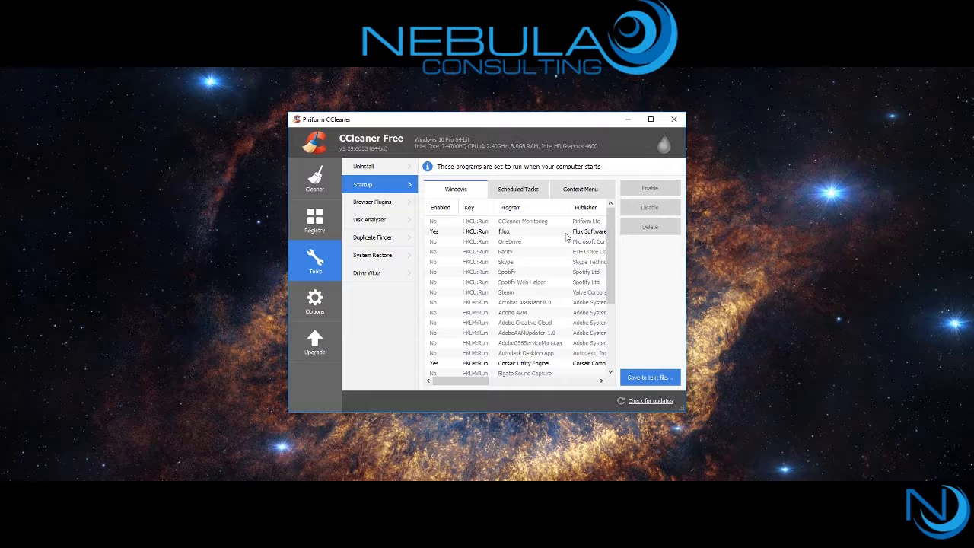
scroll("down", 3)
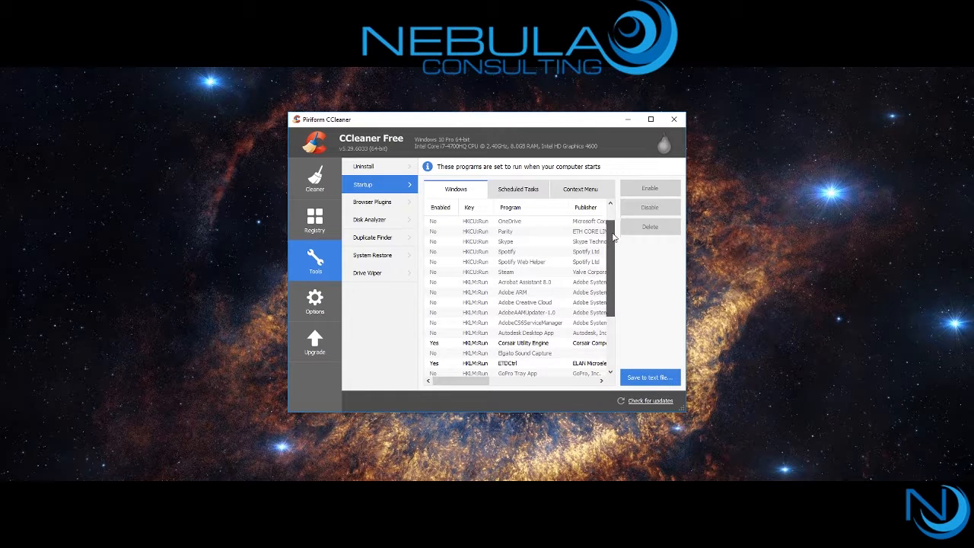
left_click(507, 242)
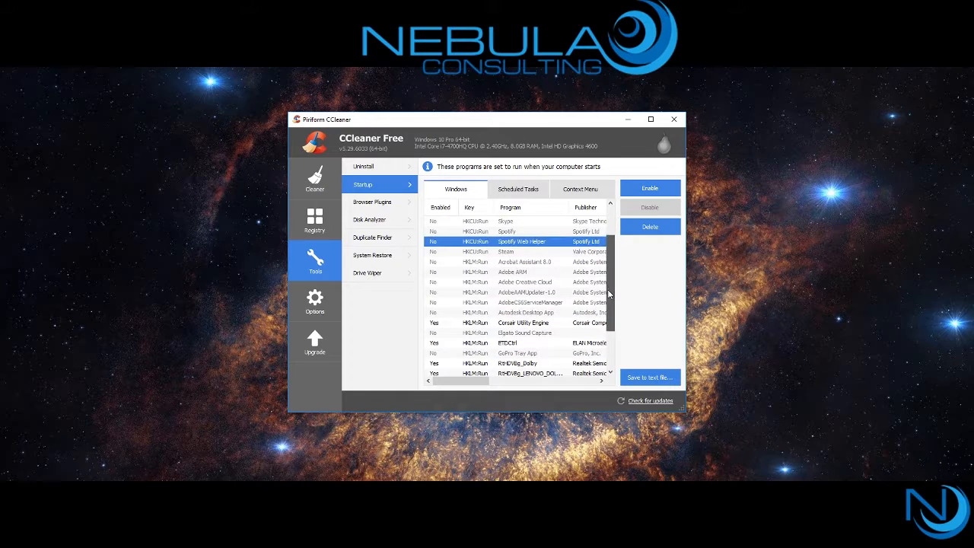
scroll("down", 3)
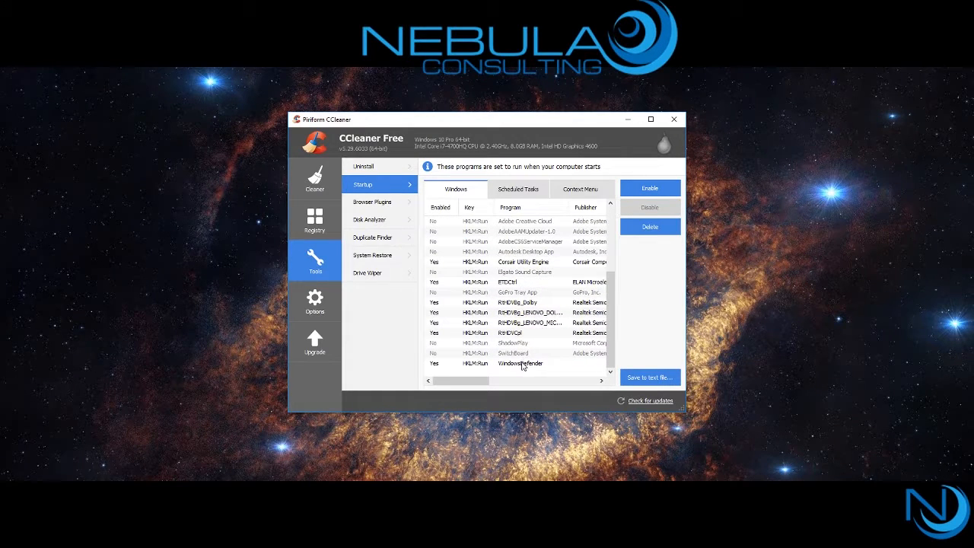
mouse_move(531, 267)
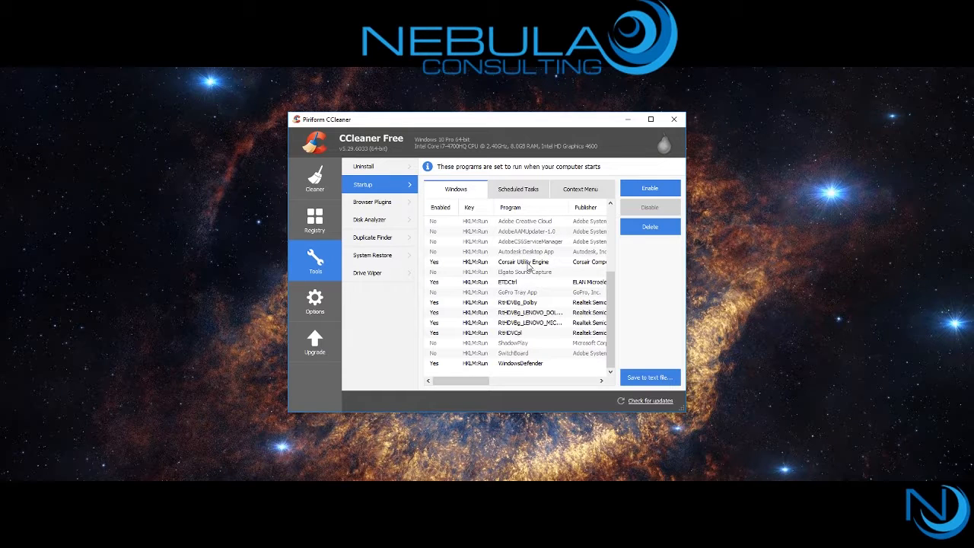
left_click(524, 262)
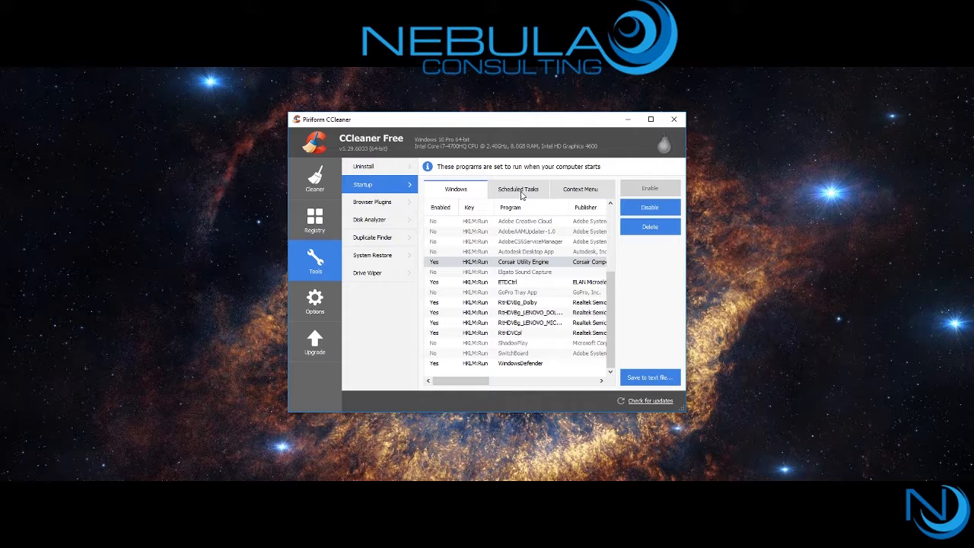
- View the Scheduled Tasks and Context Menu lists, ending on Browser Plugins
left_click(518, 189)
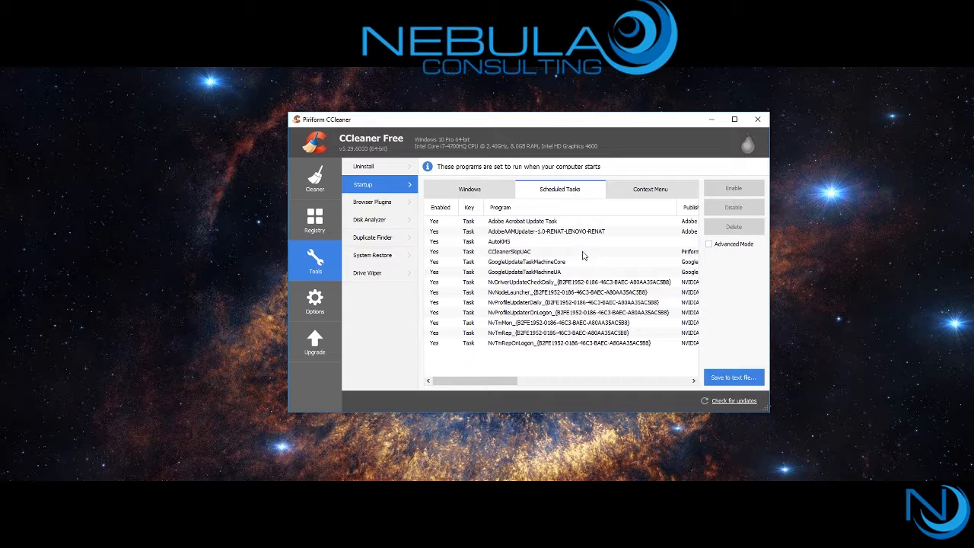
mouse_move(535, 271)
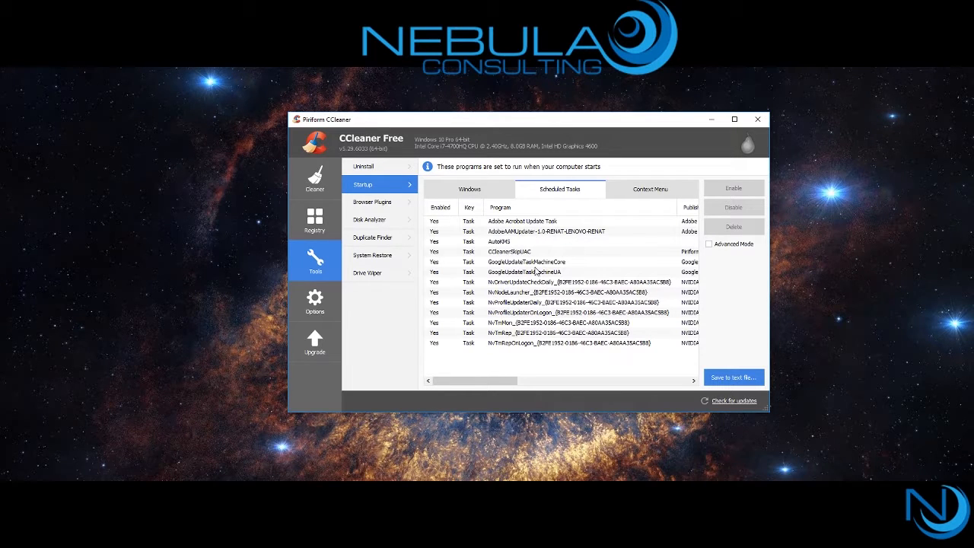
mouse_move(538, 360)
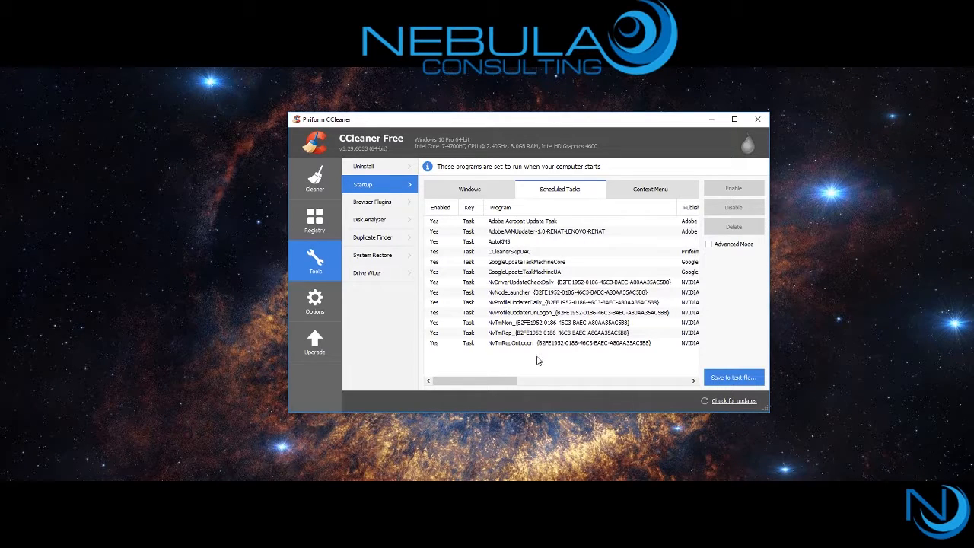
left_click(652, 189)
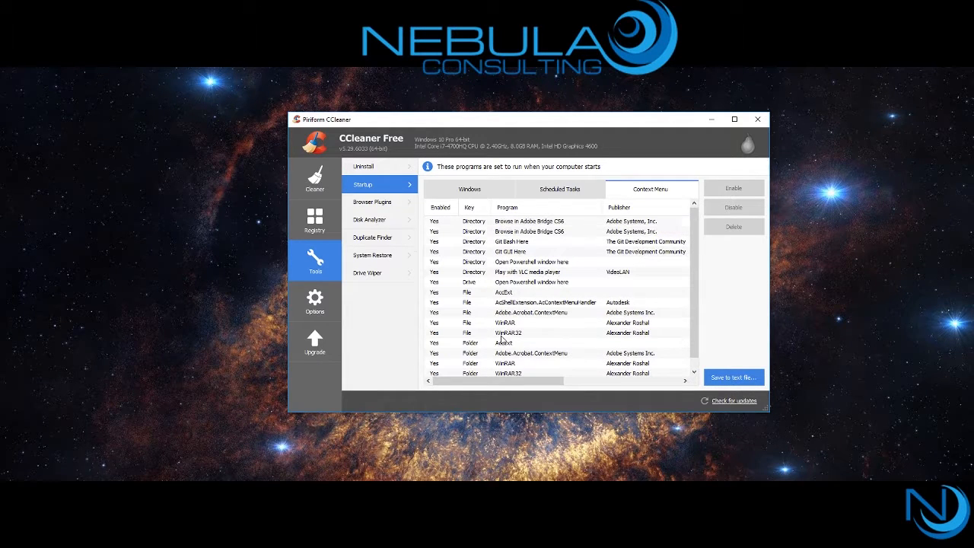
left_click(373, 202)
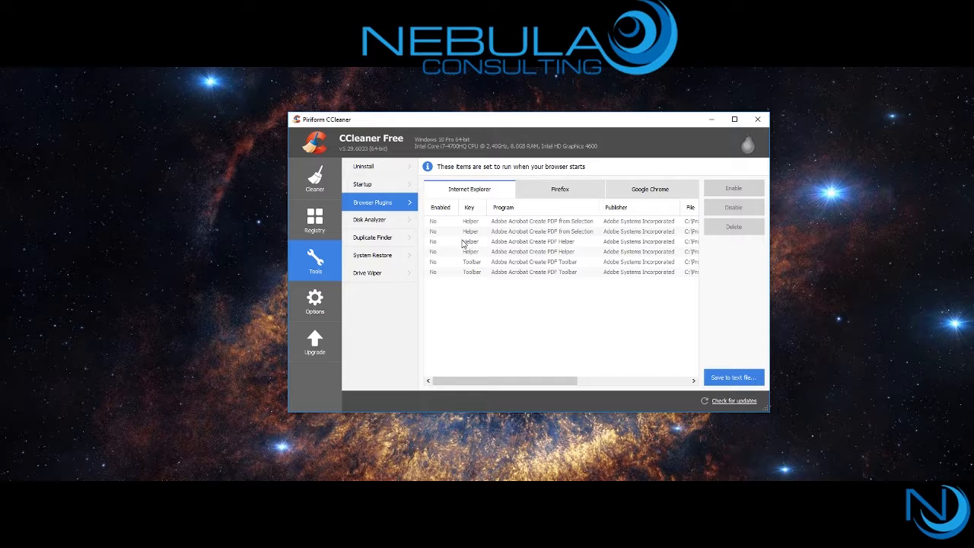
- Browse Firefox and Chrome plugins, try deleting Chrome plugins, and dismiss the protected-items warning
left_click(560, 189)
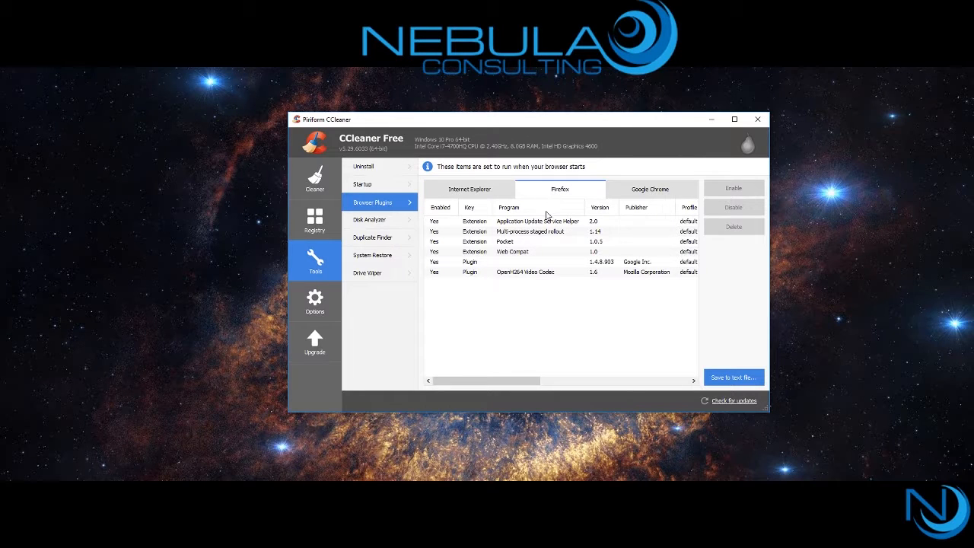
left_click(650, 189)
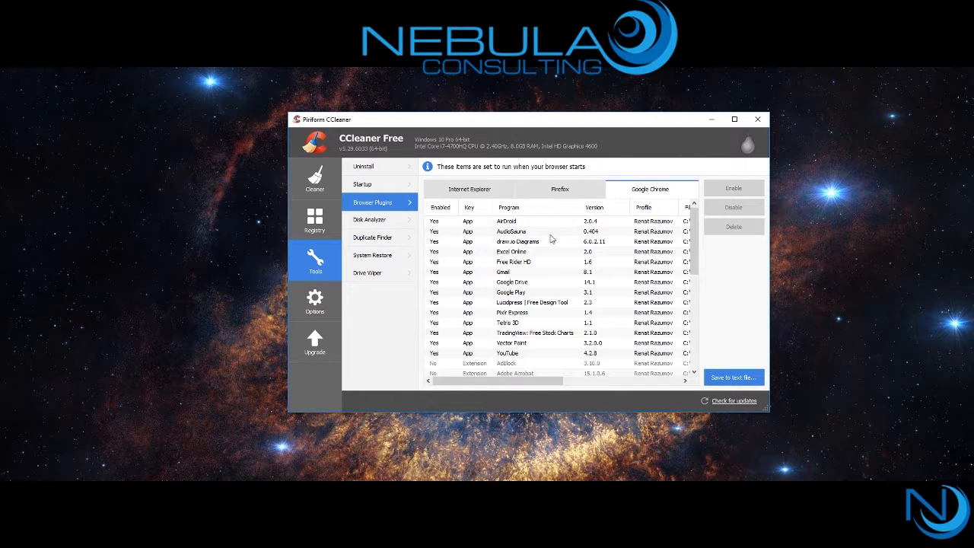
scroll("down", 3)
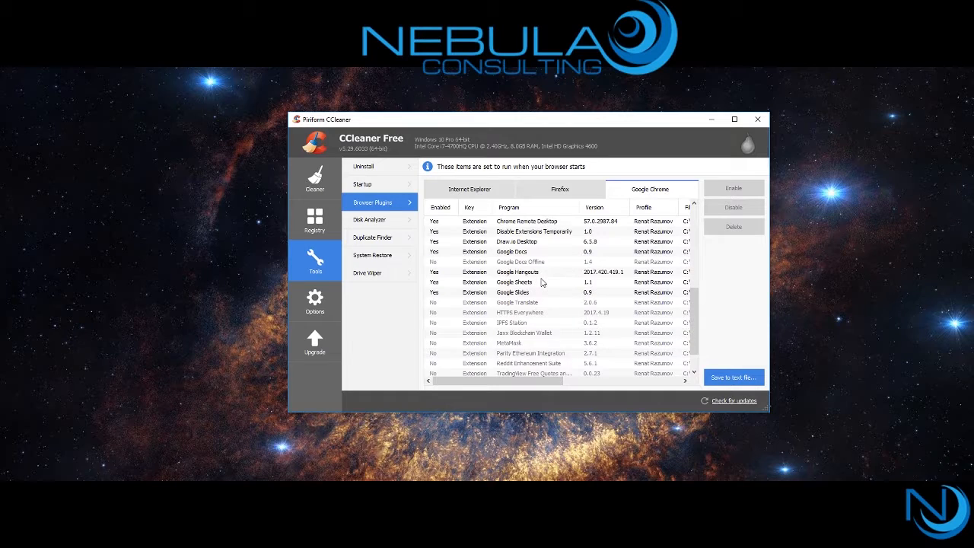
scroll("down", 3)
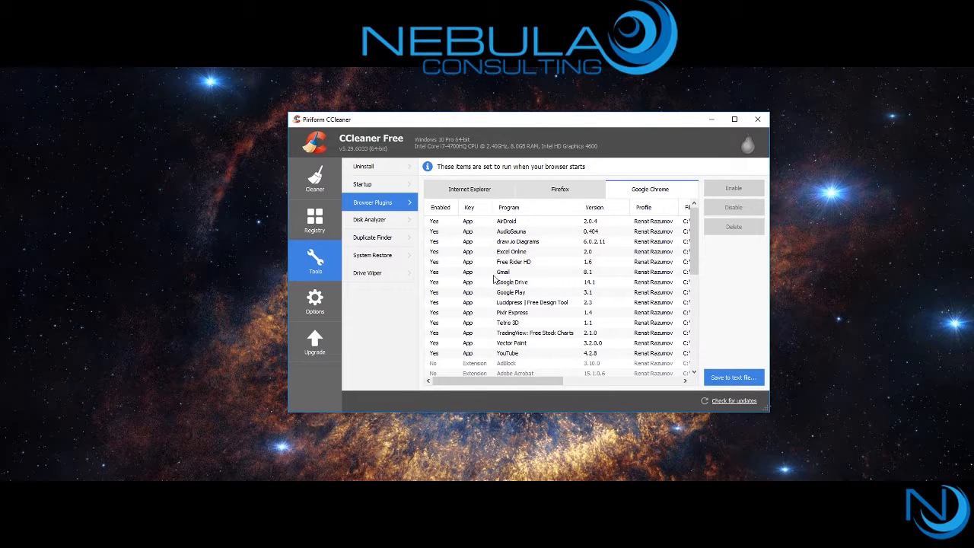
mouse_move(524, 230)
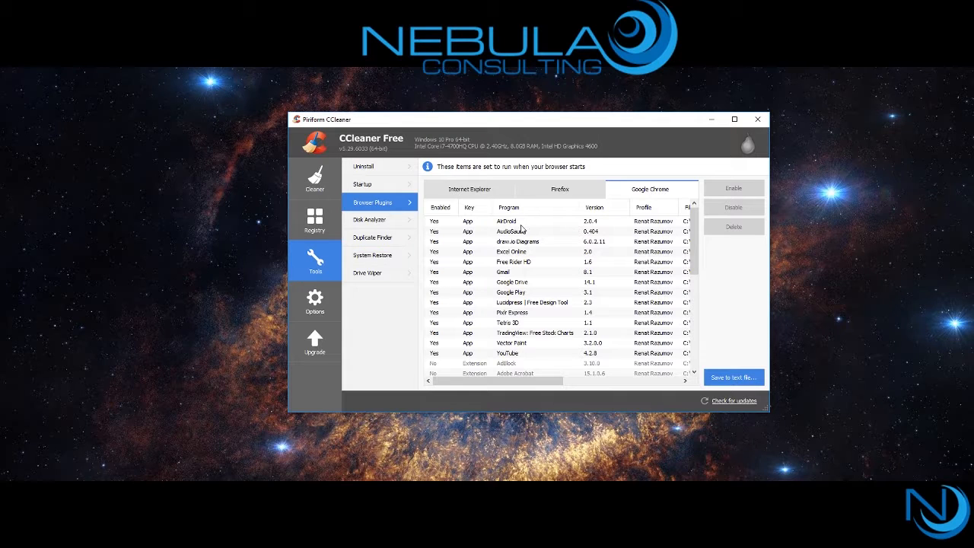
left_click(733, 227)
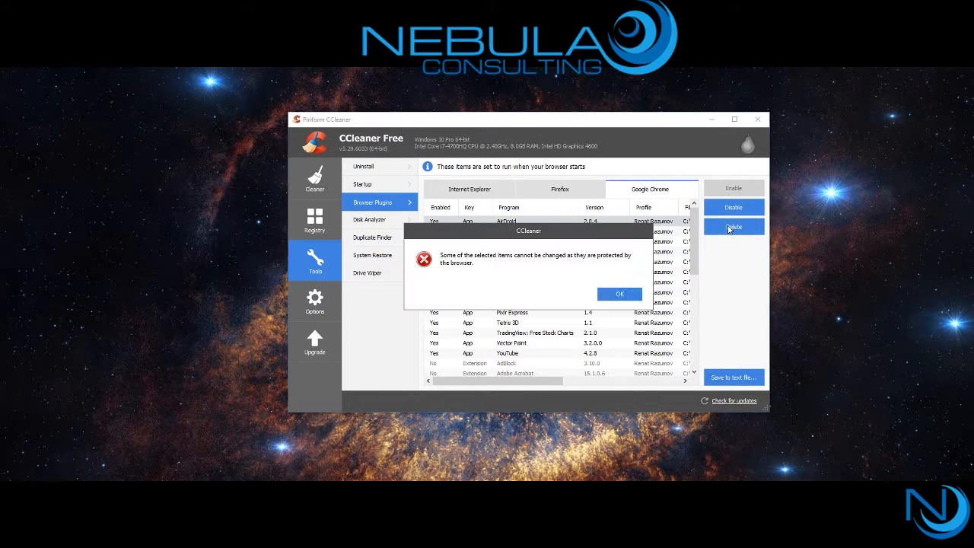
left_click(370, 220)
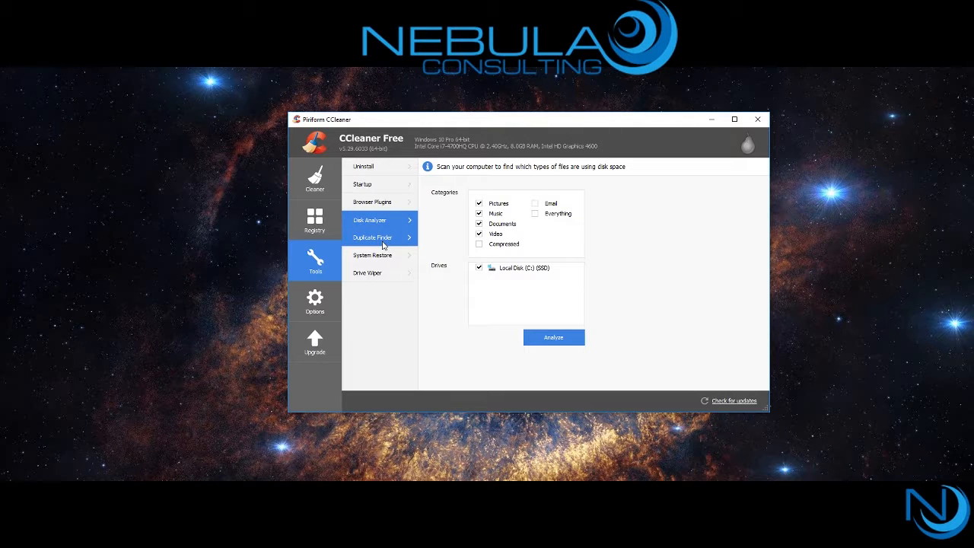
mouse_move(388, 242)
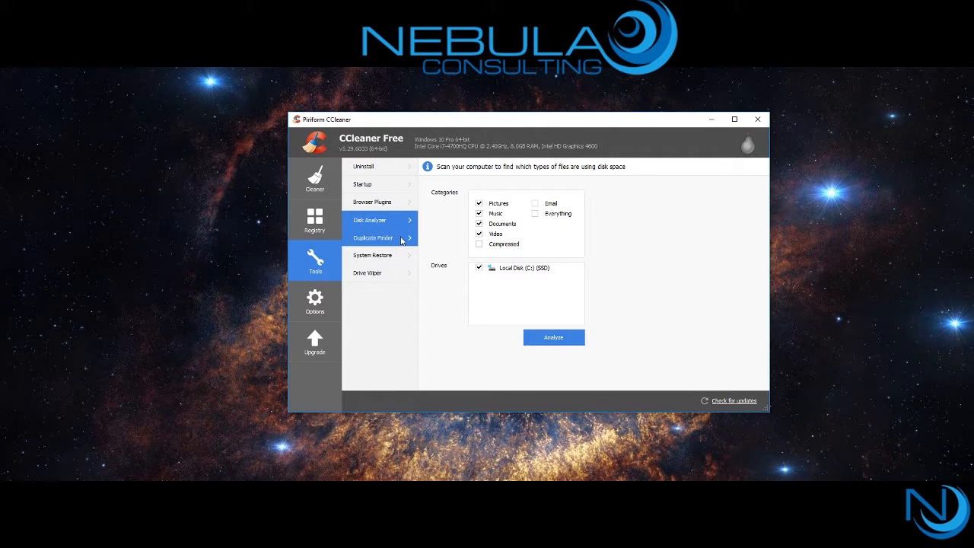
- View the Duplicate Finder options, then switch to the Drive Wiper tool
left_click(373, 237)
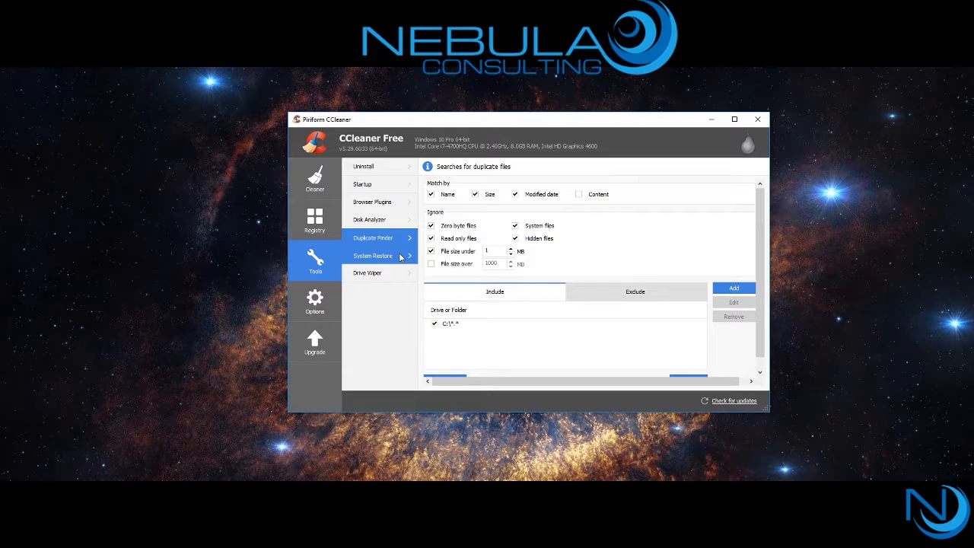
left_click(367, 272)
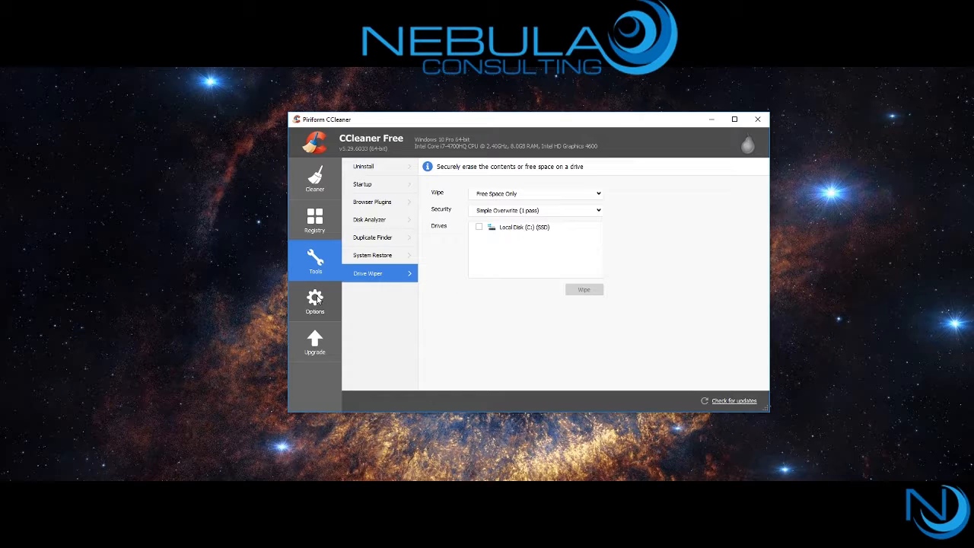
- Start the 14-day Professional trial from Options > About and show Settings
left_click(314, 300)
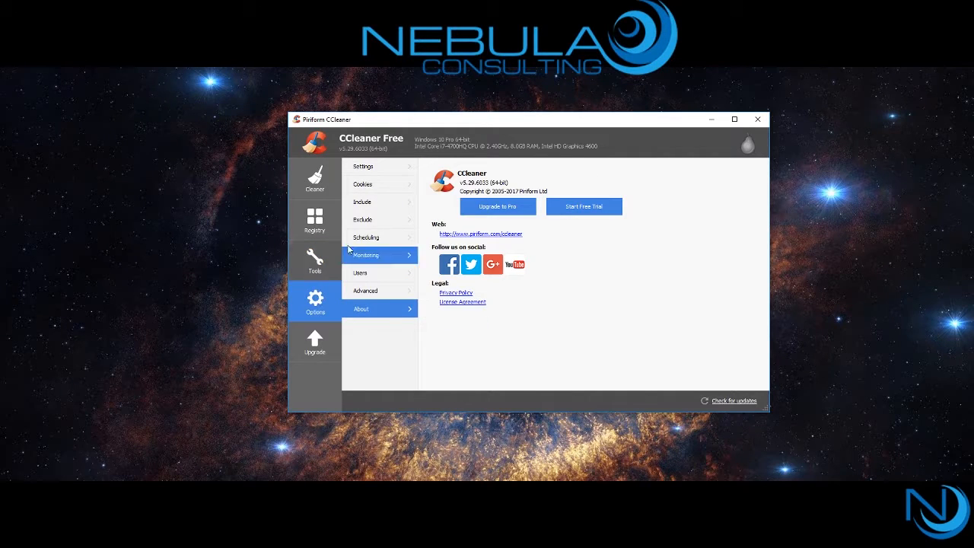
mouse_move(584, 213)
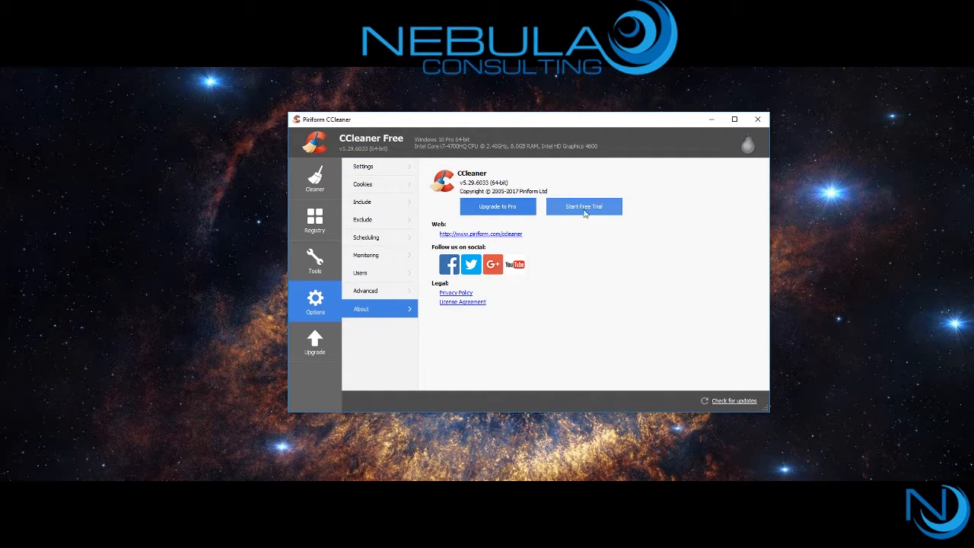
left_click(584, 207)
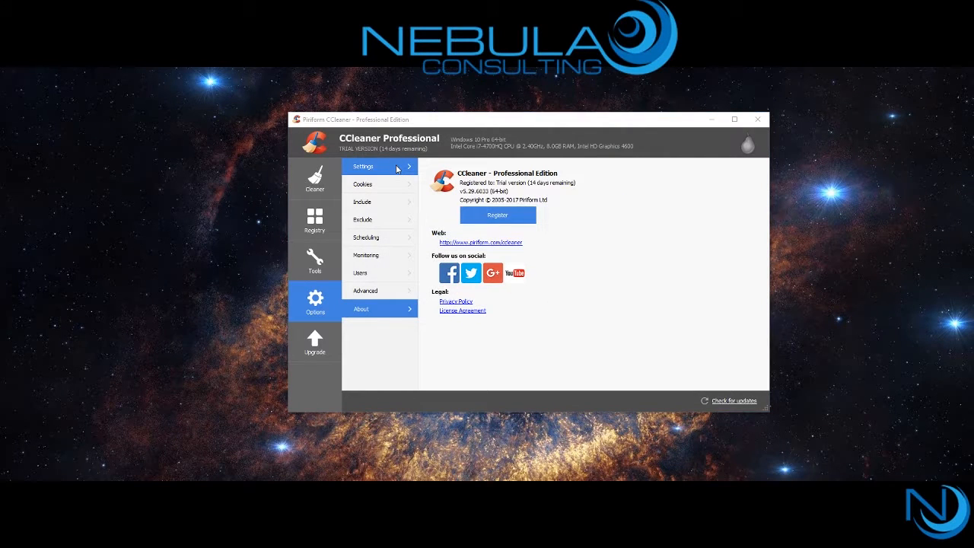
left_click(363, 166)
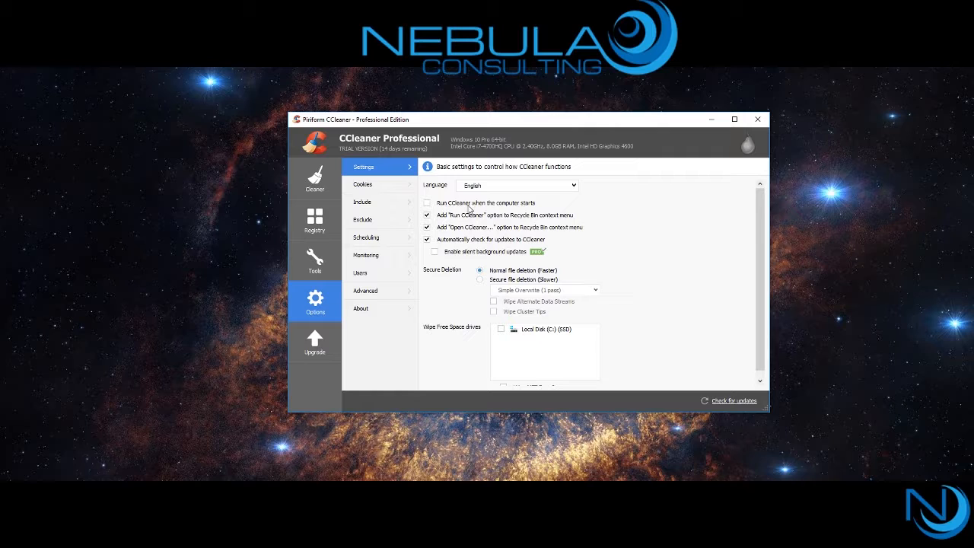
mouse_move(501, 242)
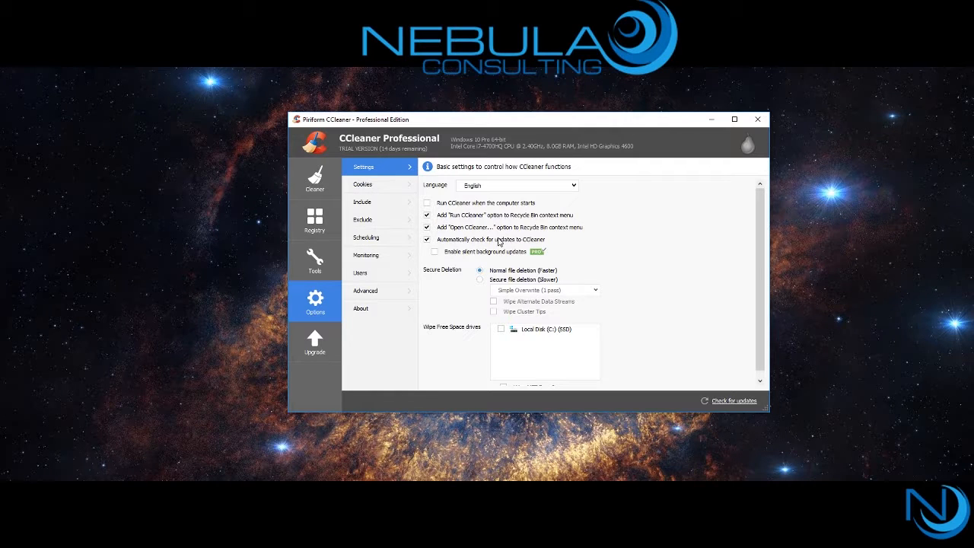
mouse_move(464, 255)
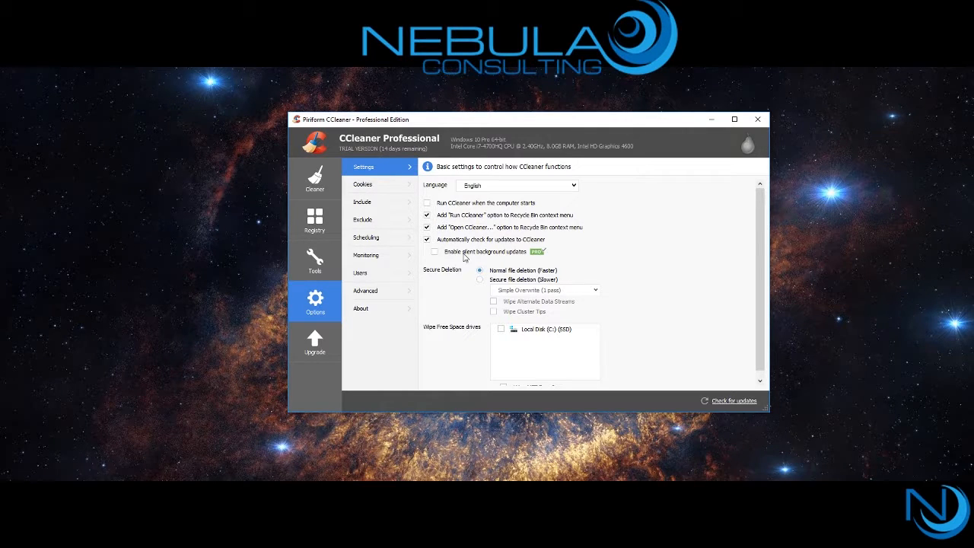
mouse_move(316, 341)
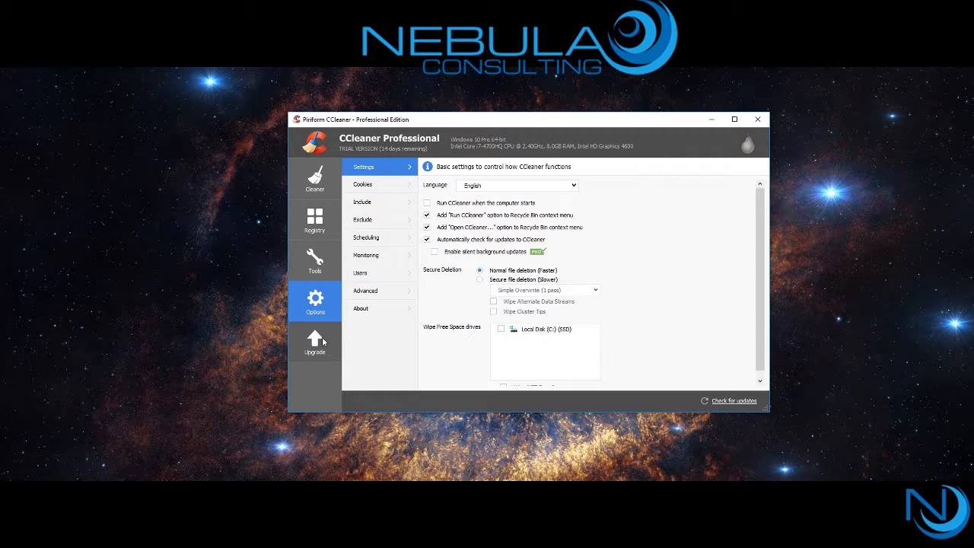
- Browse the Cookies, Exclude, Scheduling, Monitoring, Advanced and About option pages, then go back to Cleaner
left_click(363, 184)
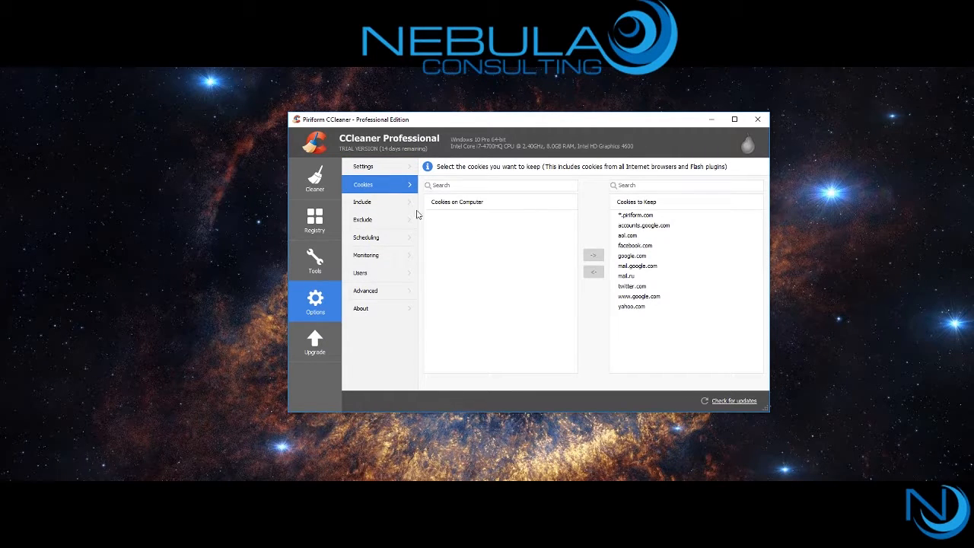
left_click(363, 220)
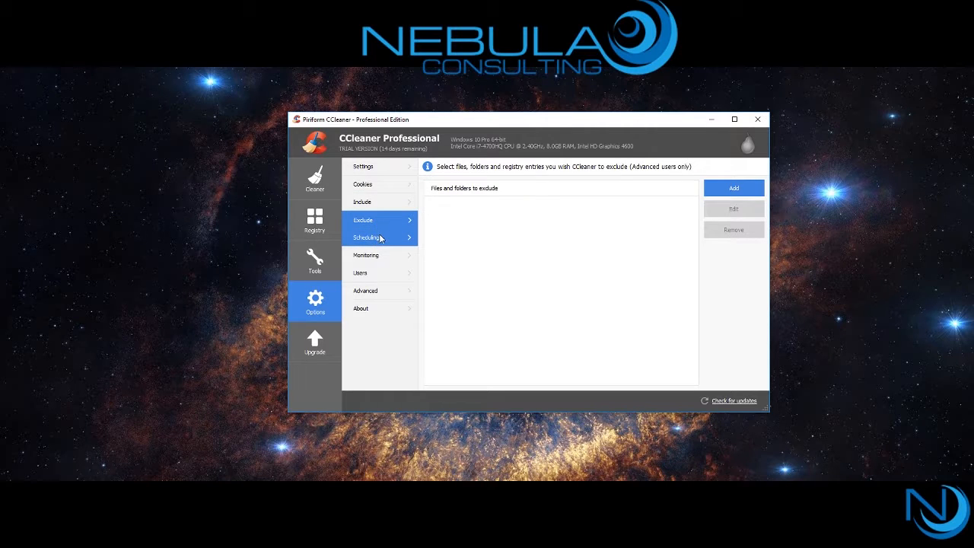
left_click(368, 237)
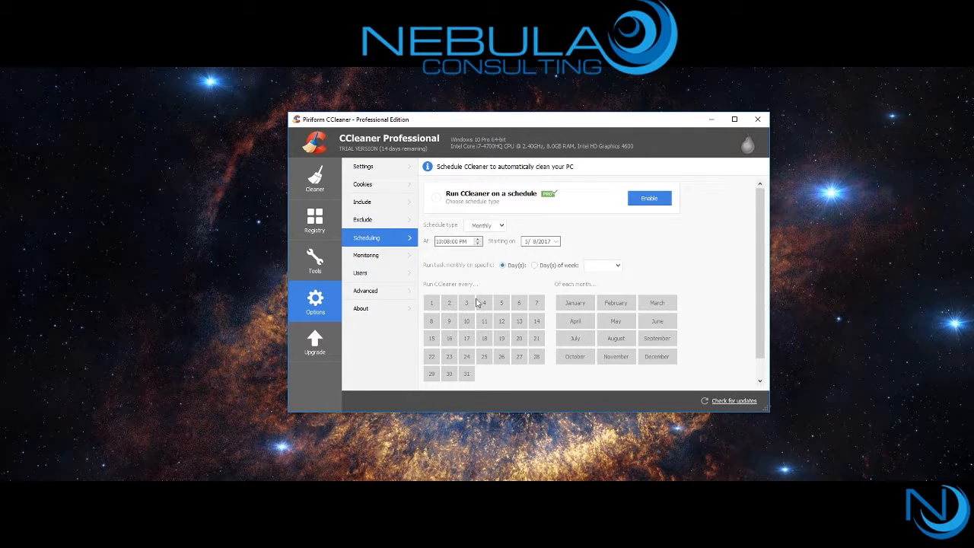
left_click(366, 255)
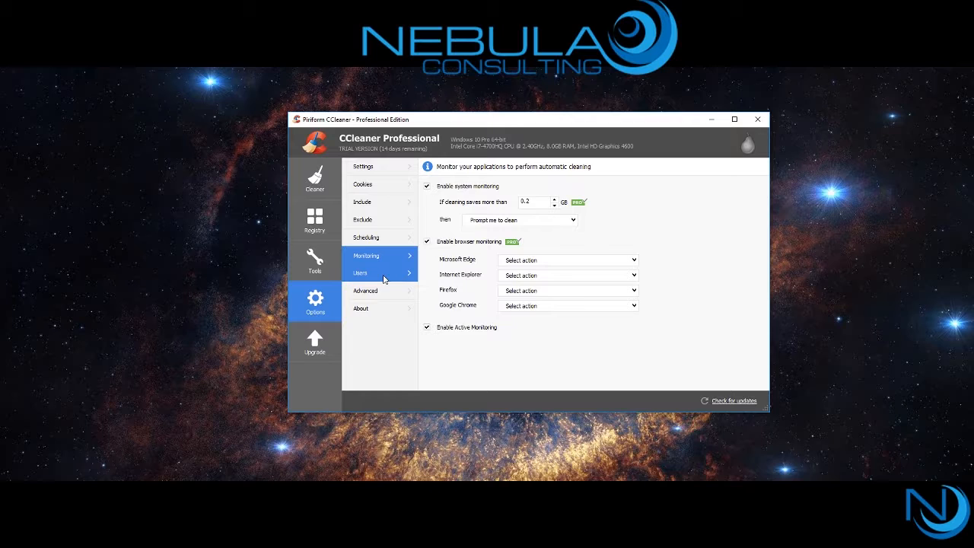
left_click(366, 290)
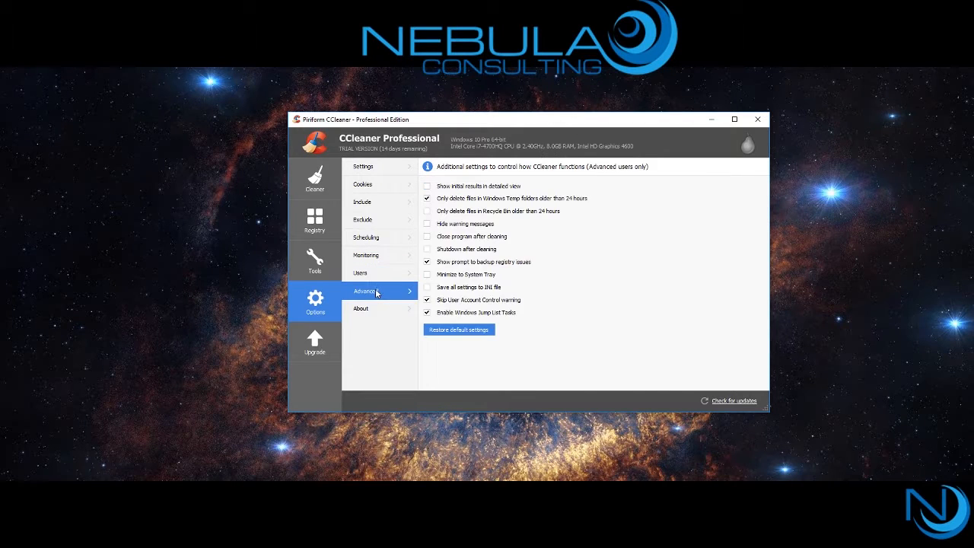
left_click(361, 309)
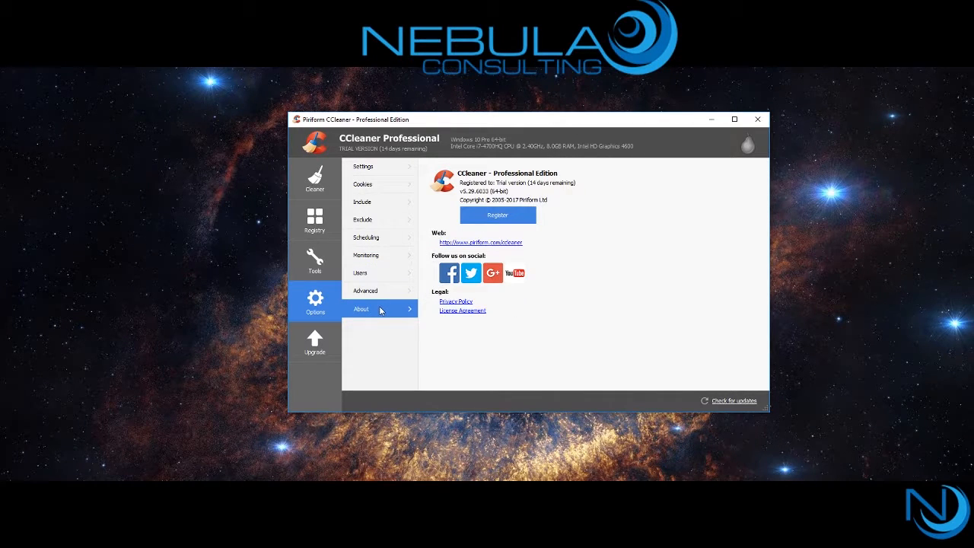
left_click(314, 179)
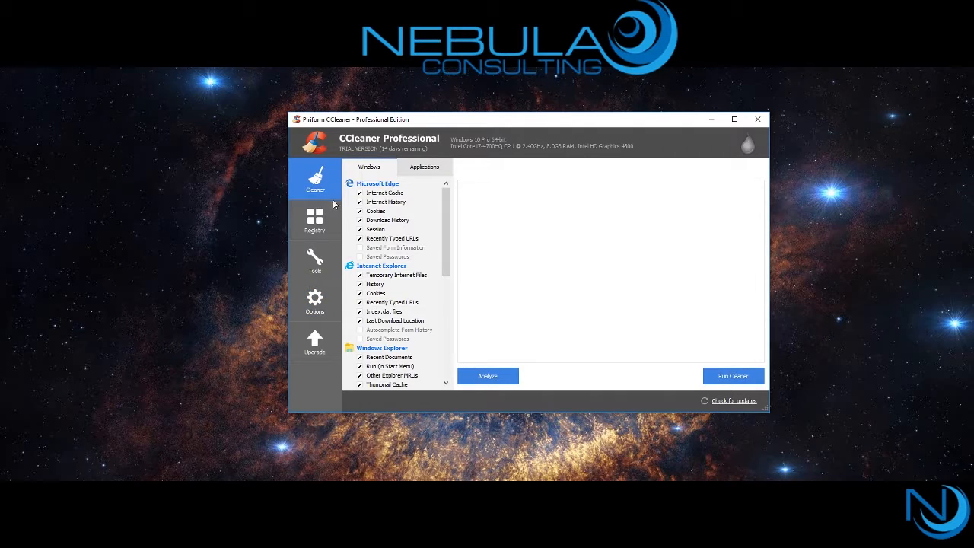
mouse_move(759, 147)
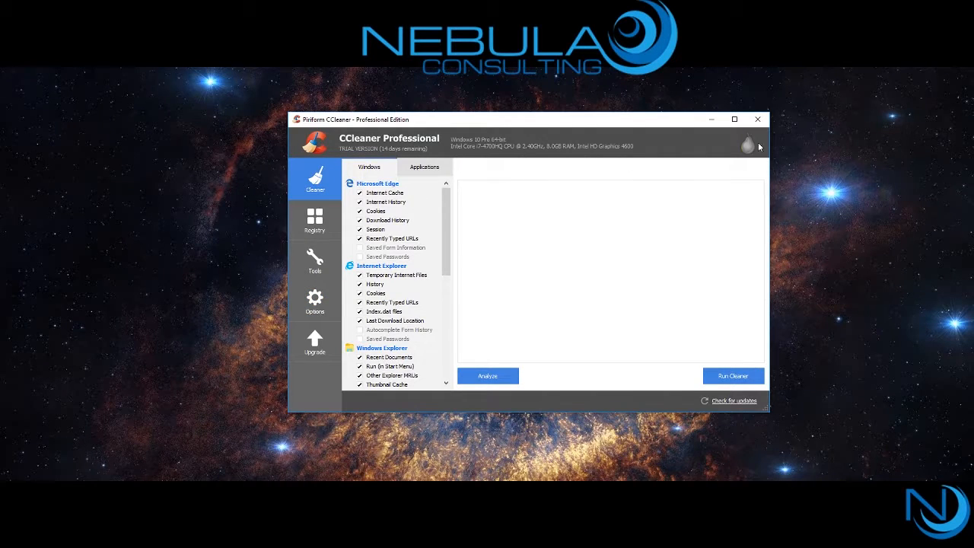